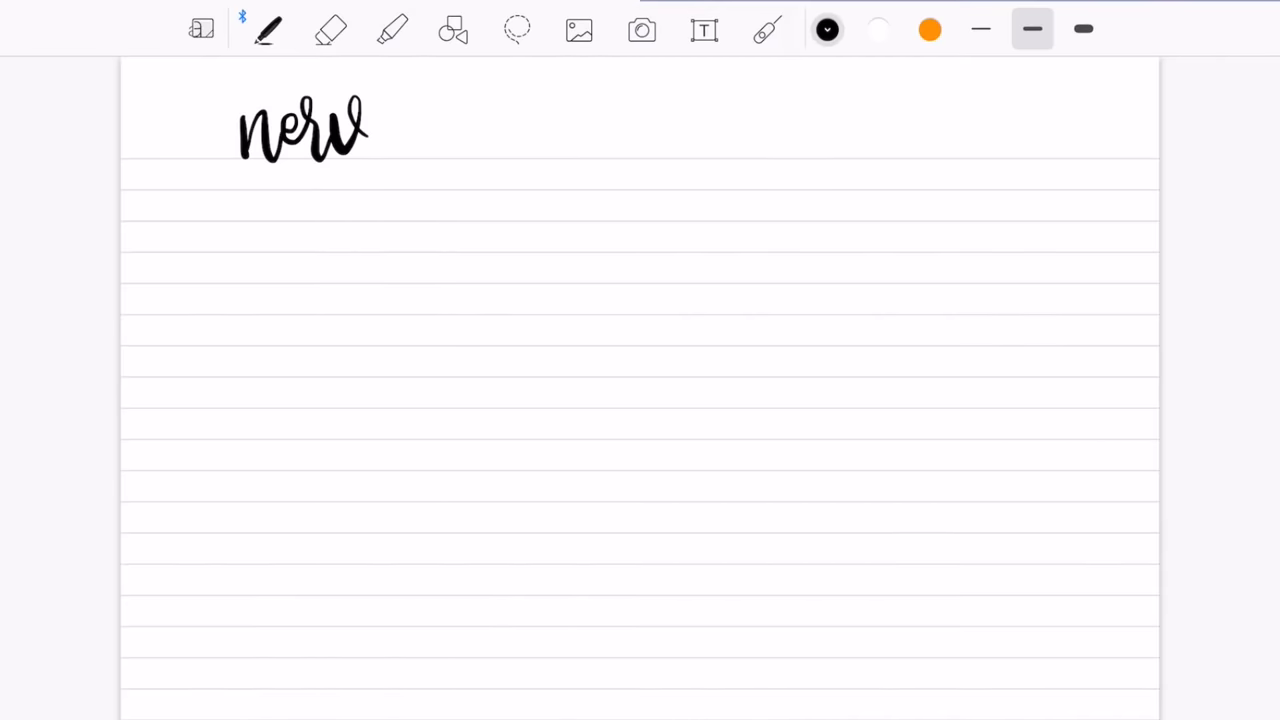
Handwrite the first letters "nerv" of the lecture title at the top of the page.
{"action": "left_click_drag", "start_coordinate": [368, 130], "coordinate": [510, 130]}
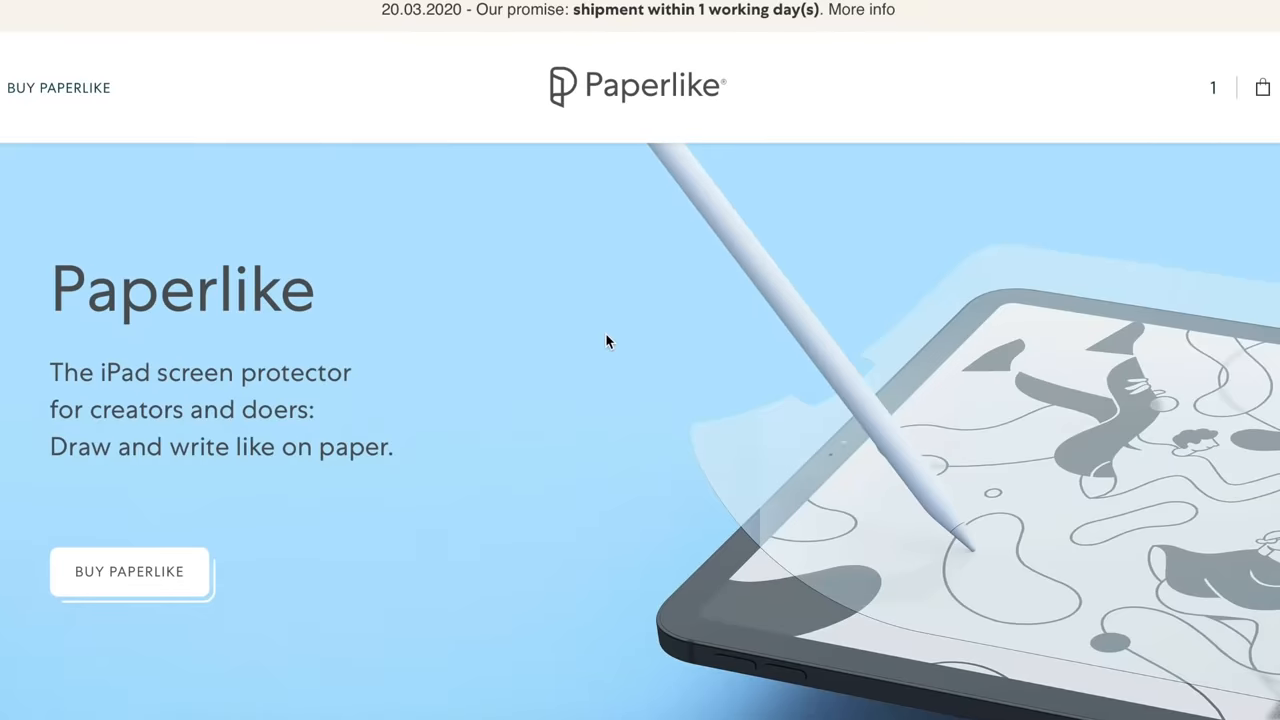
Scroll the Paperlike product page down to its Draw section.
{"action": "scroll", "scroll_direction": "down", "scroll_amount": 3}
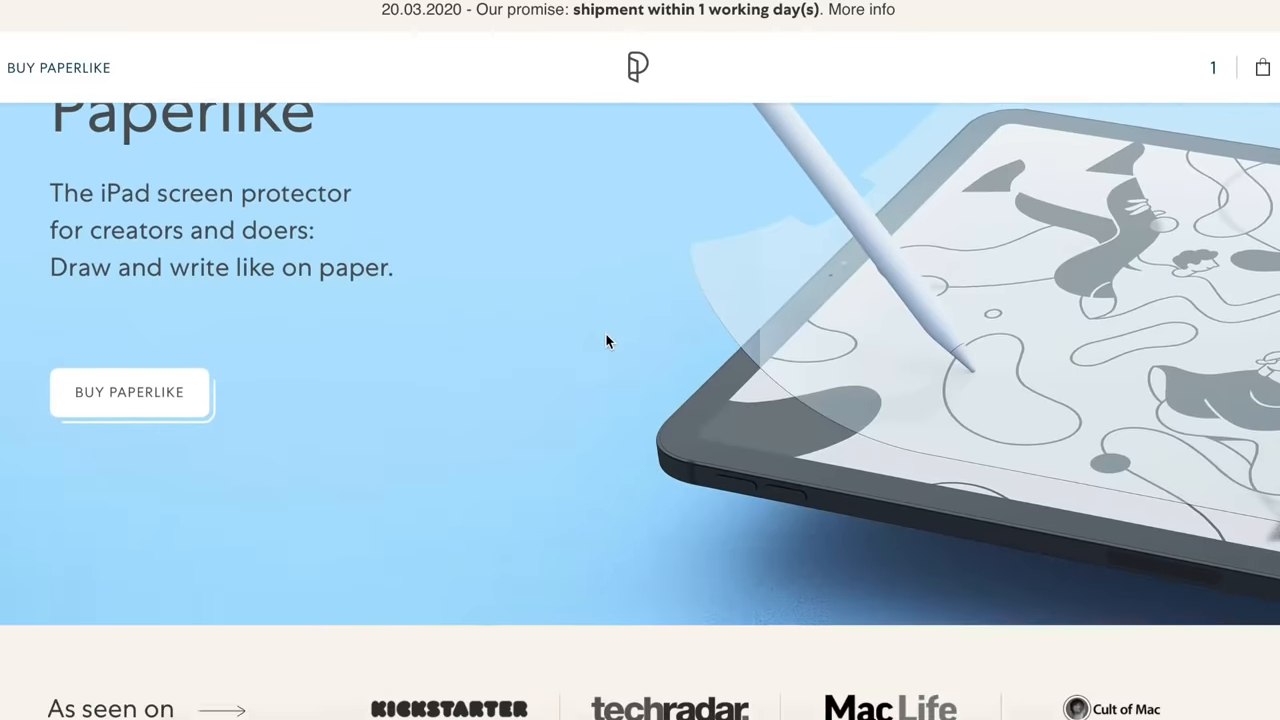
{"action": "scroll", "scroll_direction": "down", "scroll_amount": 3}
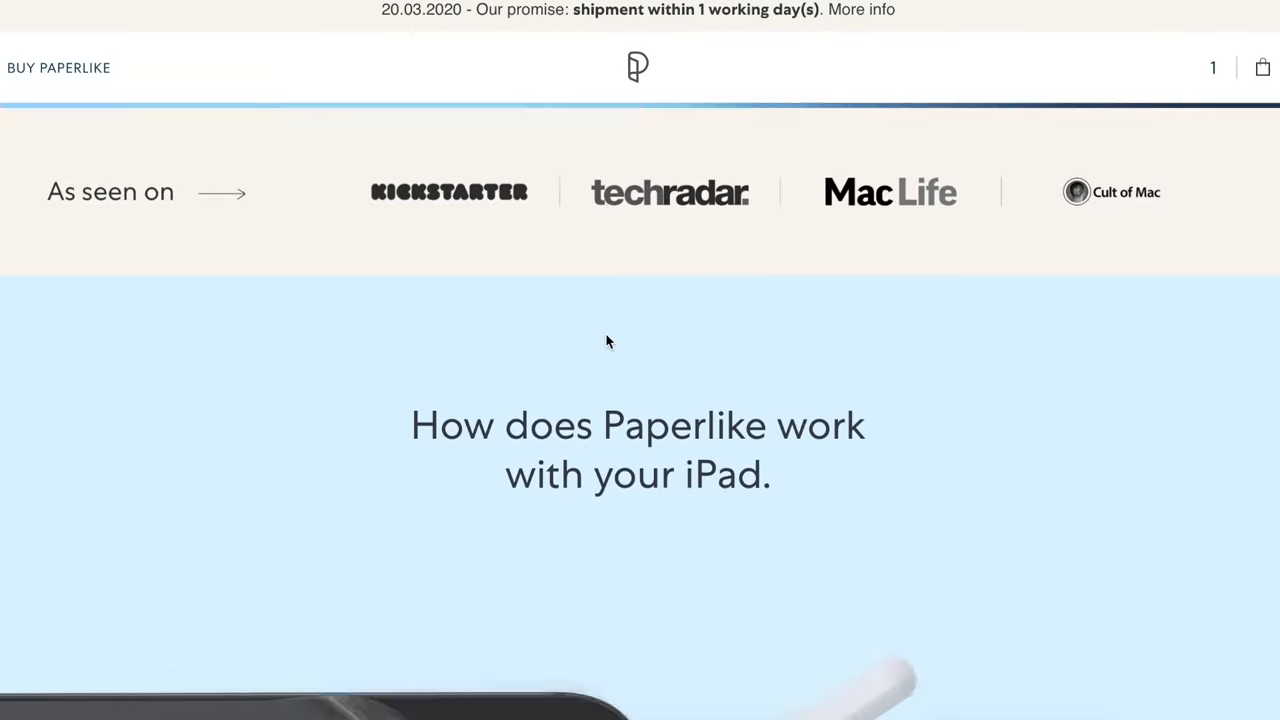
{"action": "scroll", "scroll_direction": "down", "scroll_amount": 3}
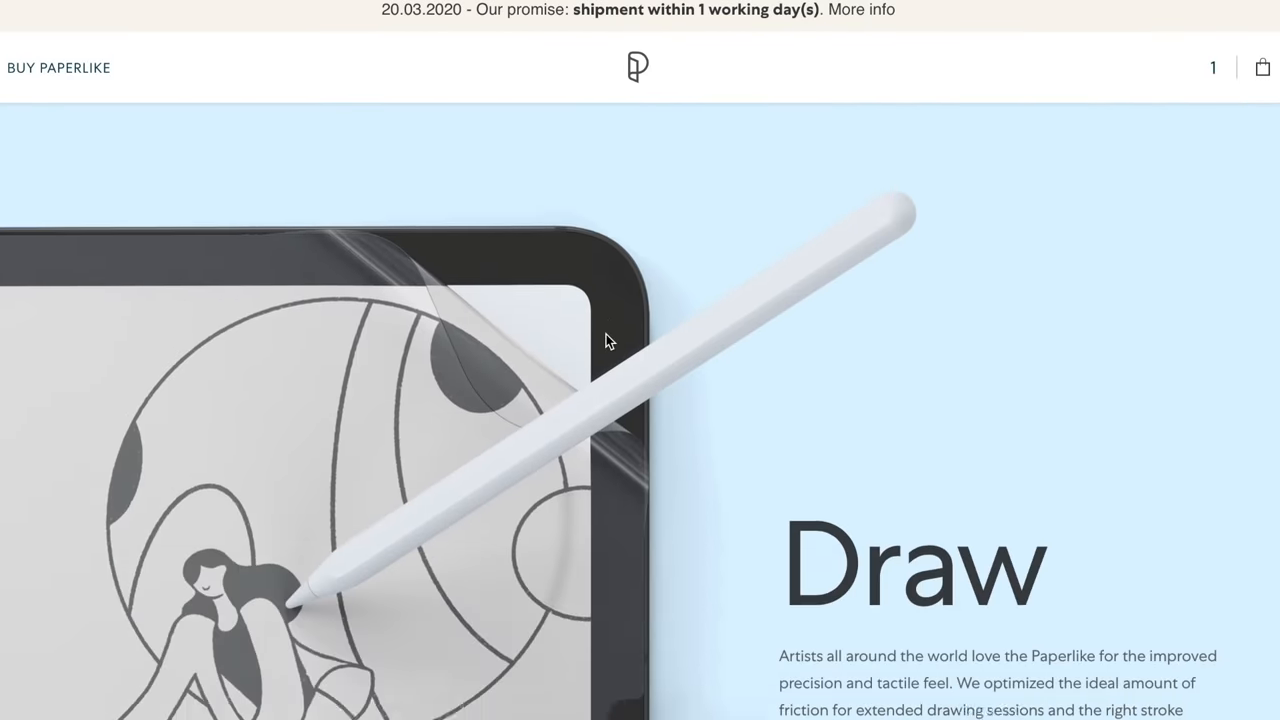
{"action": "scroll", "scroll_direction": "down", "scroll_amount": 3}
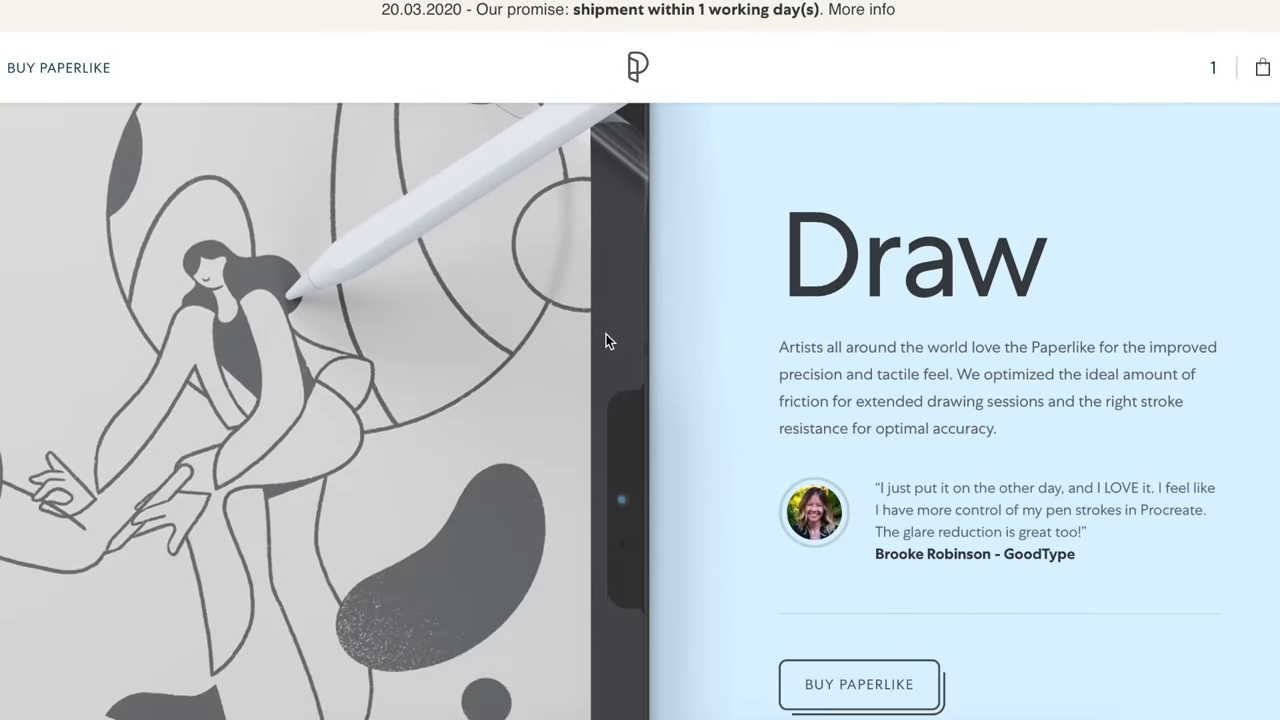
{"action": "scroll", "scroll_direction": "down", "scroll_amount": 3}
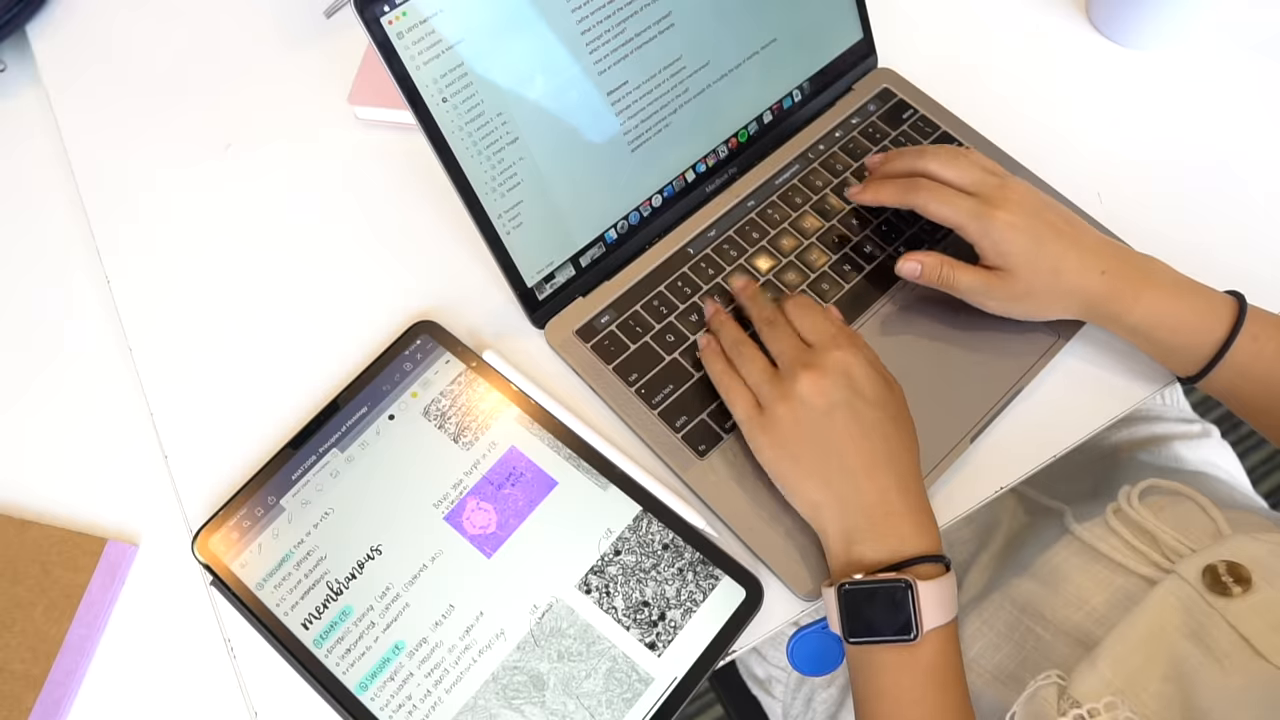
{"action": "type", "text": "Li"}
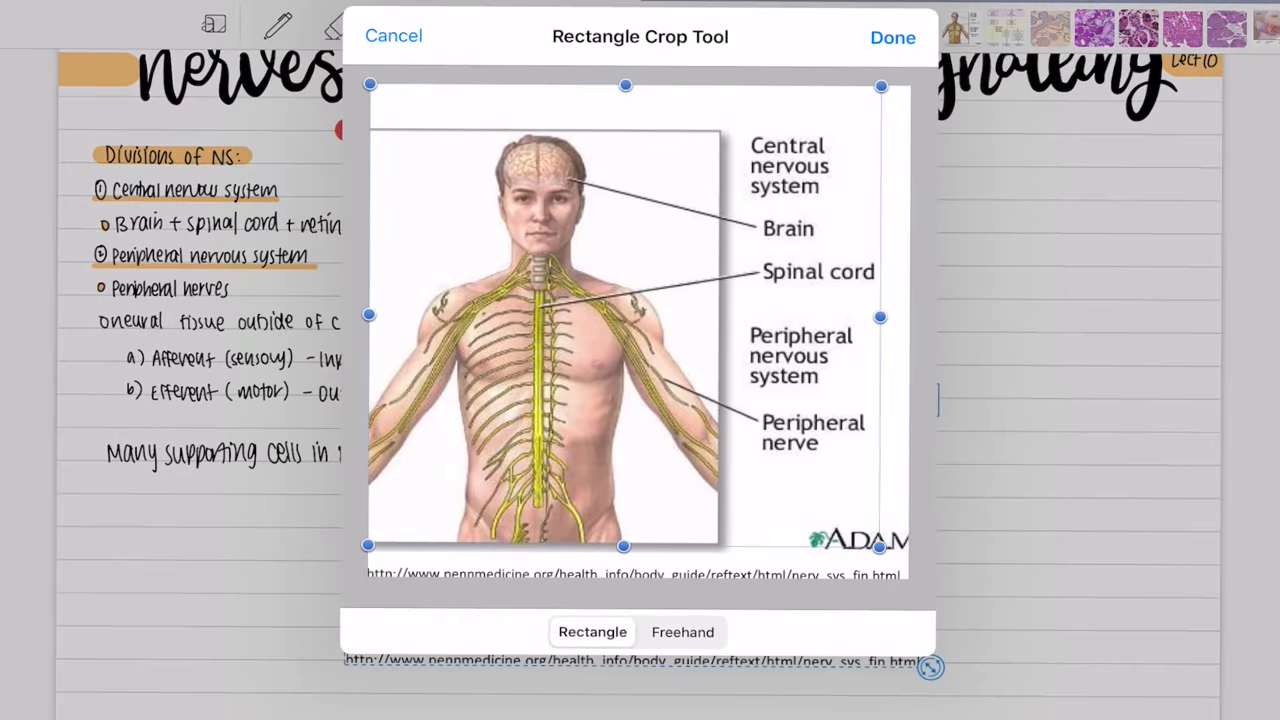
Confirm the rectangle crop so the nervous-system diagram sits beside the Divisions of NS notes.
{"action": "left_click", "coordinate": [892, 36]}
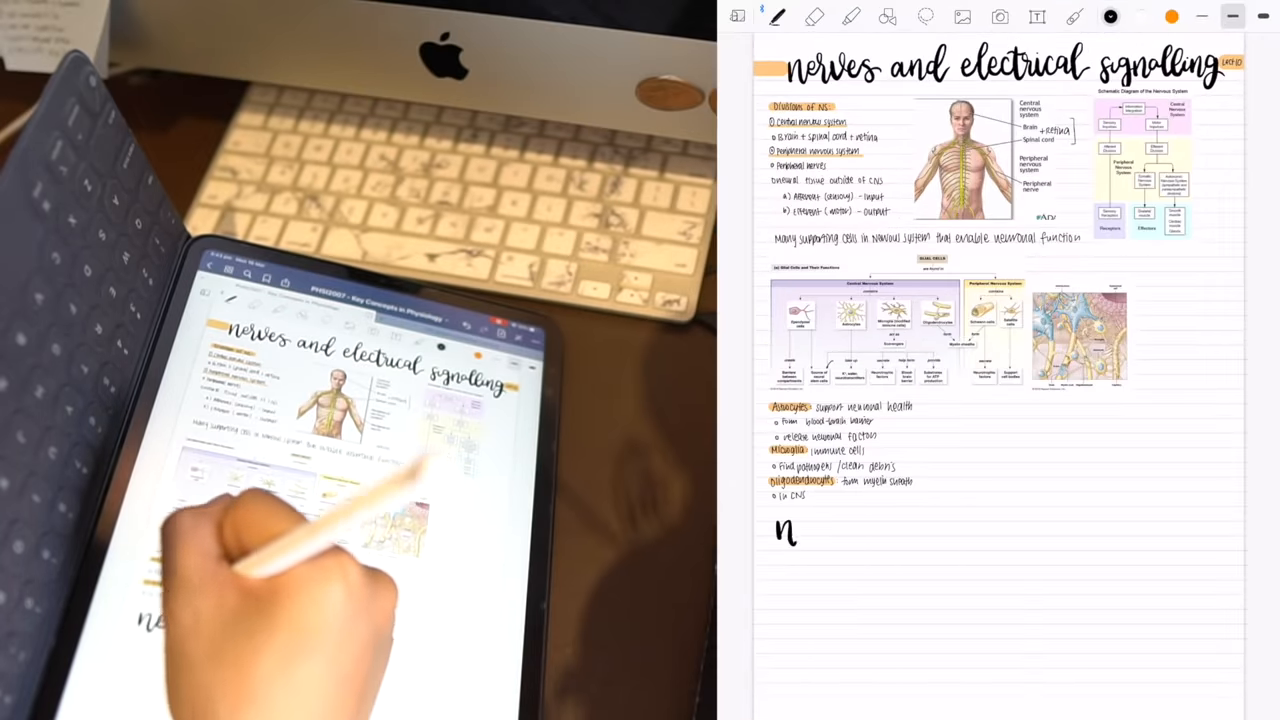
Write the "neuron" heading and trace the neuron diagram with labels like Axon Hillock and myelin sheath.
{"action": "type", "text": "neur"}
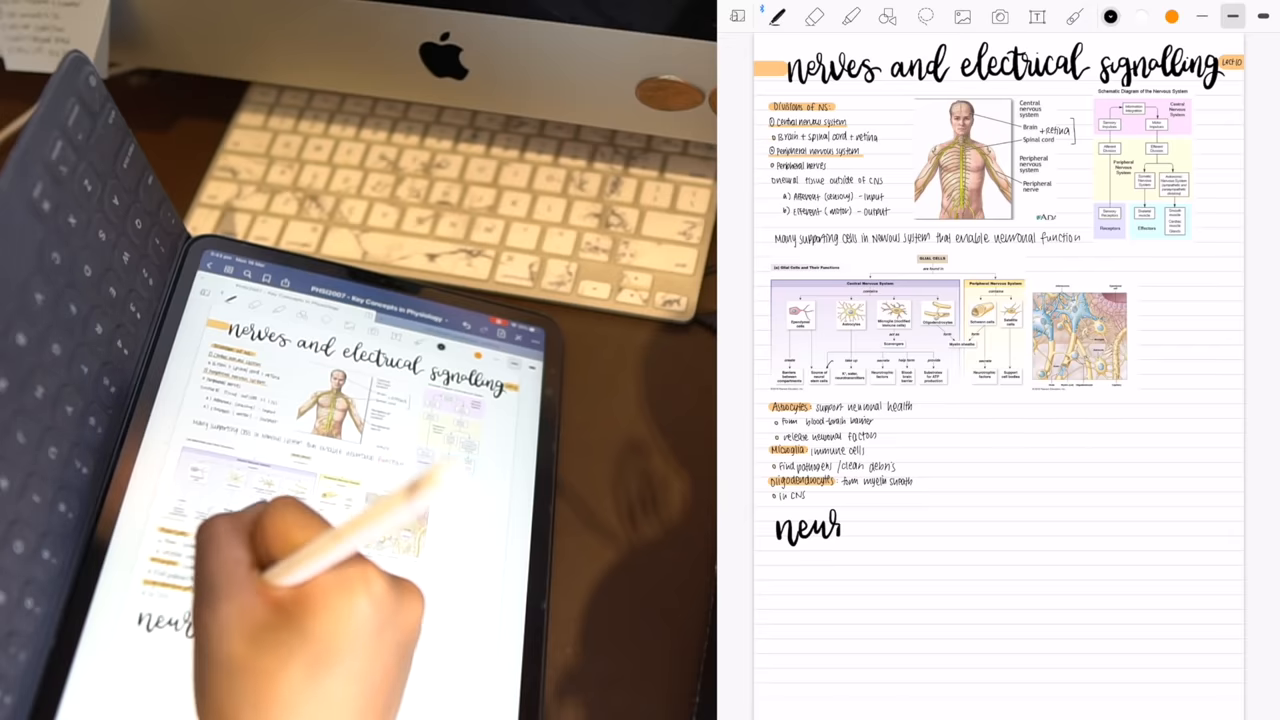
{"action": "type", "text": "on"}
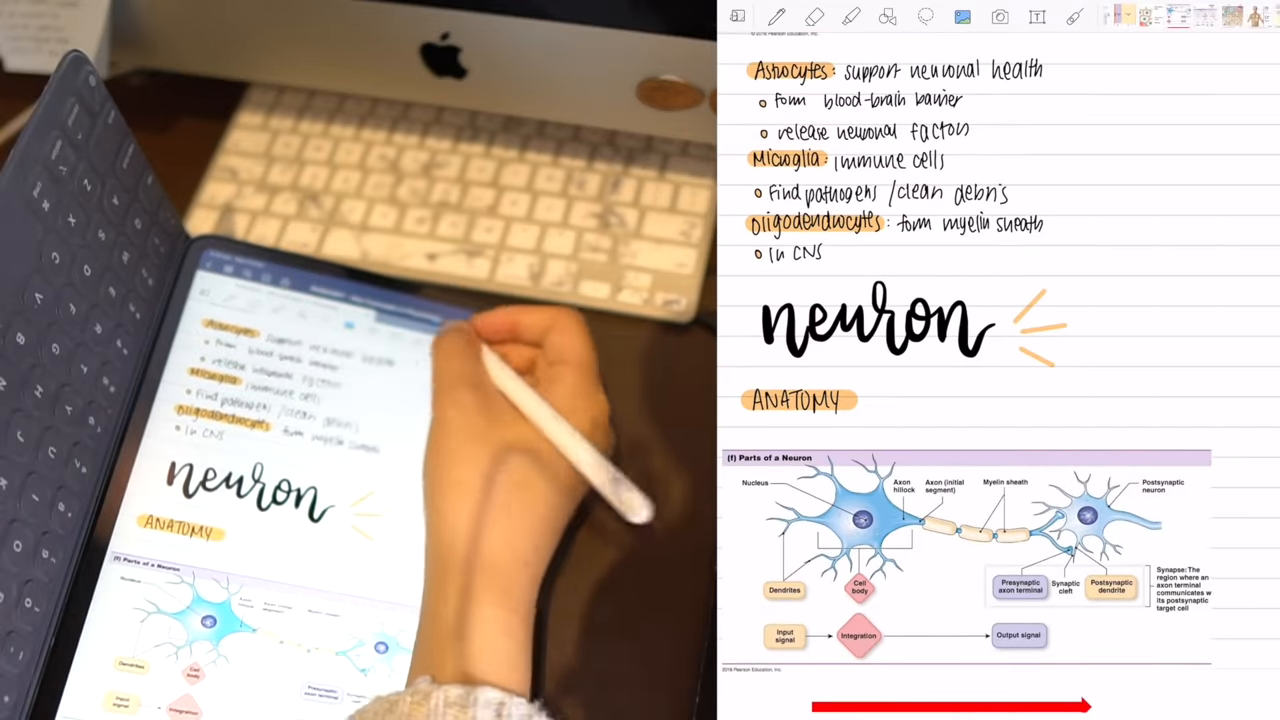
{"action": "left_click", "coordinate": [776, 16]}
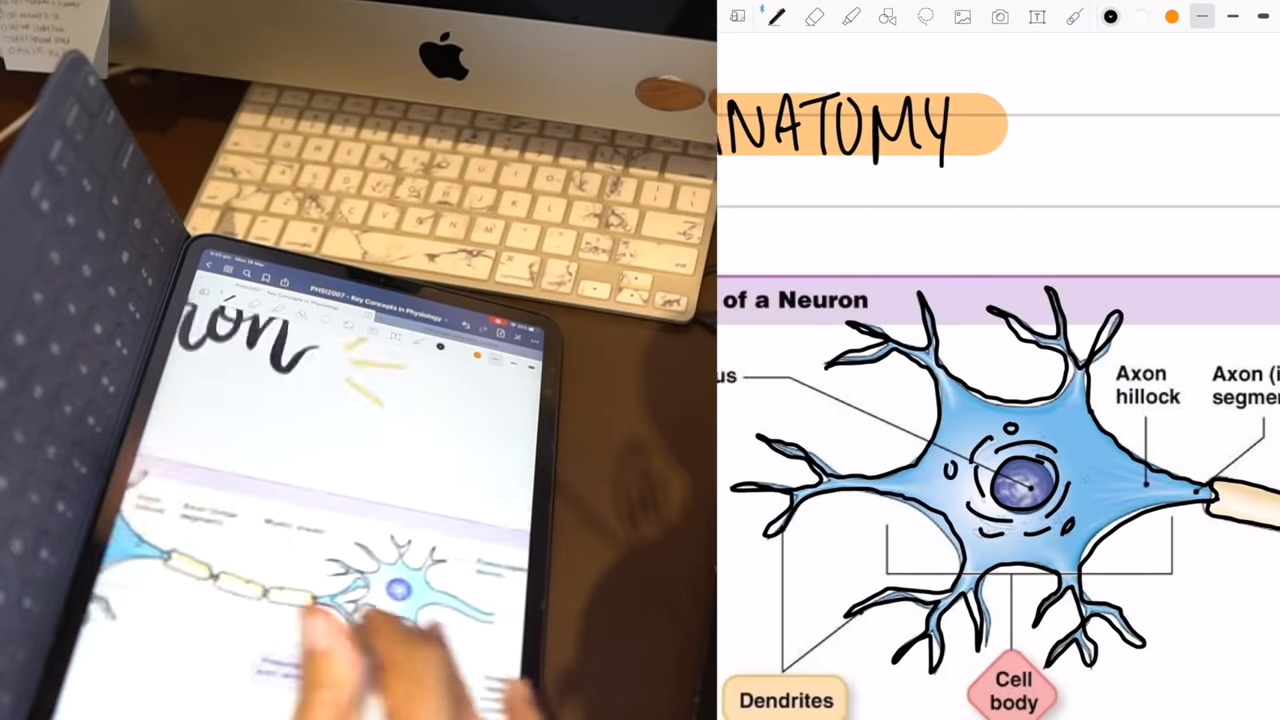
{"action": "scroll", "scroll_direction": "down", "scroll_amount": 3}
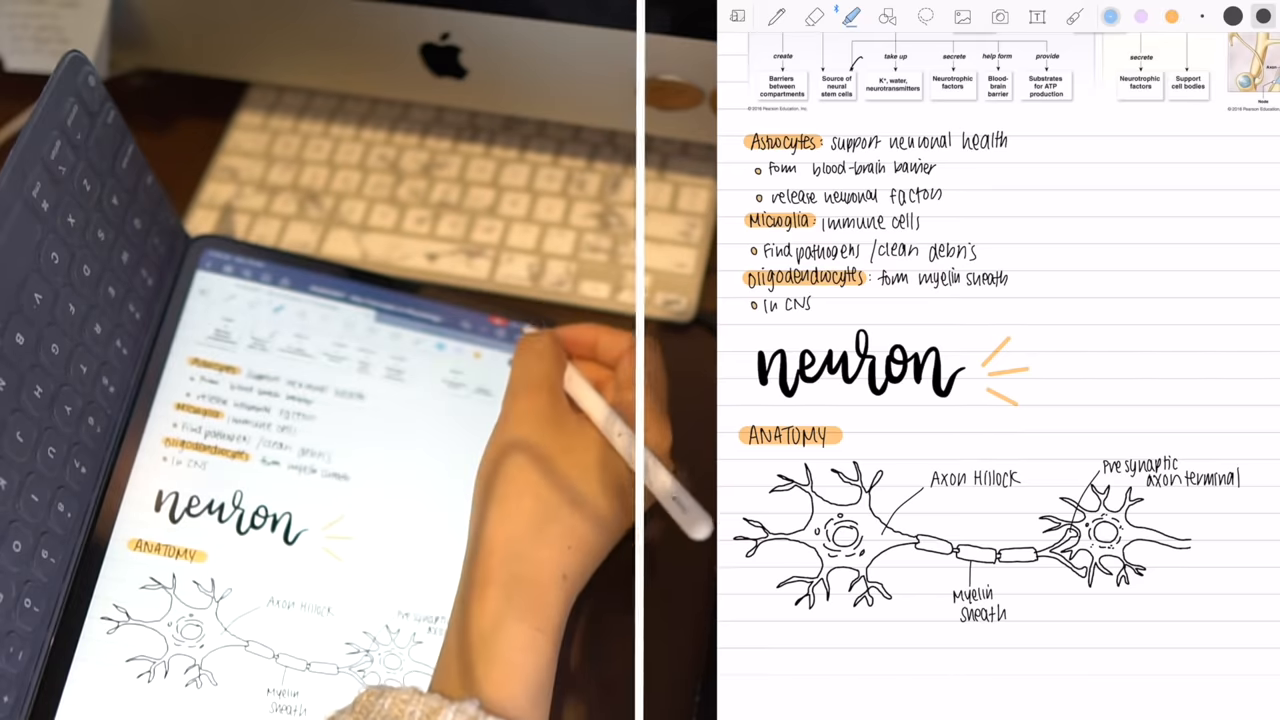
Shade the neuron cell bodies blue and the myelin segments yellow with the highlighter.
{"action": "left_click_drag", "start_coordinate": [820, 480], "coordinate": [860, 510]}
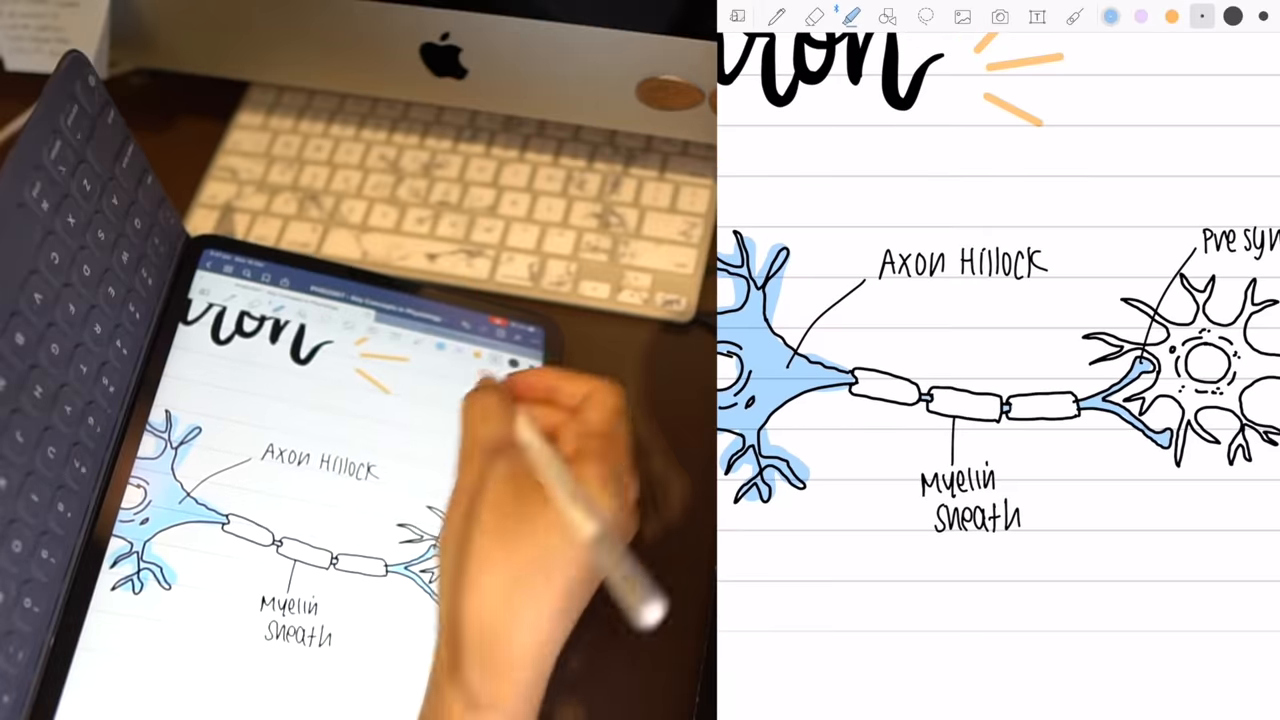
{"action": "left_click", "coordinate": [1170, 16]}
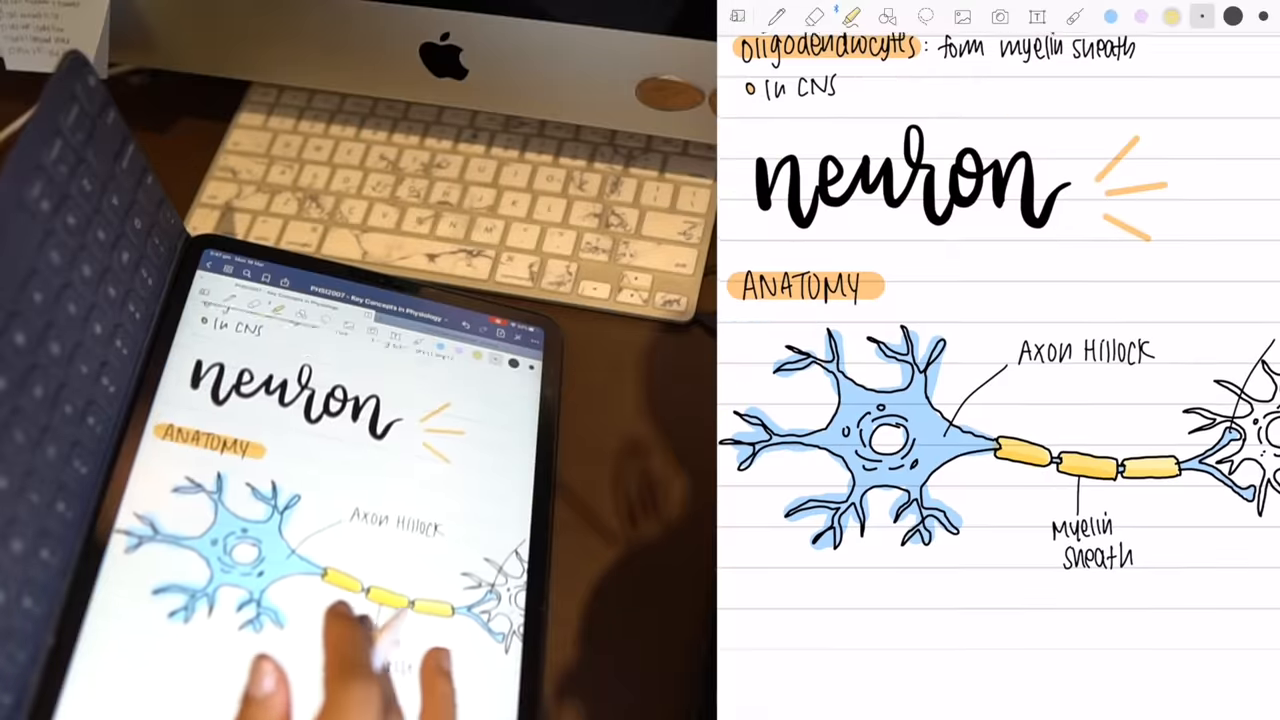
Switch highlighter colour for the label boxes and pen the remaining part labels and info-flow note.
{"action": "left_click", "coordinate": [1200, 16]}
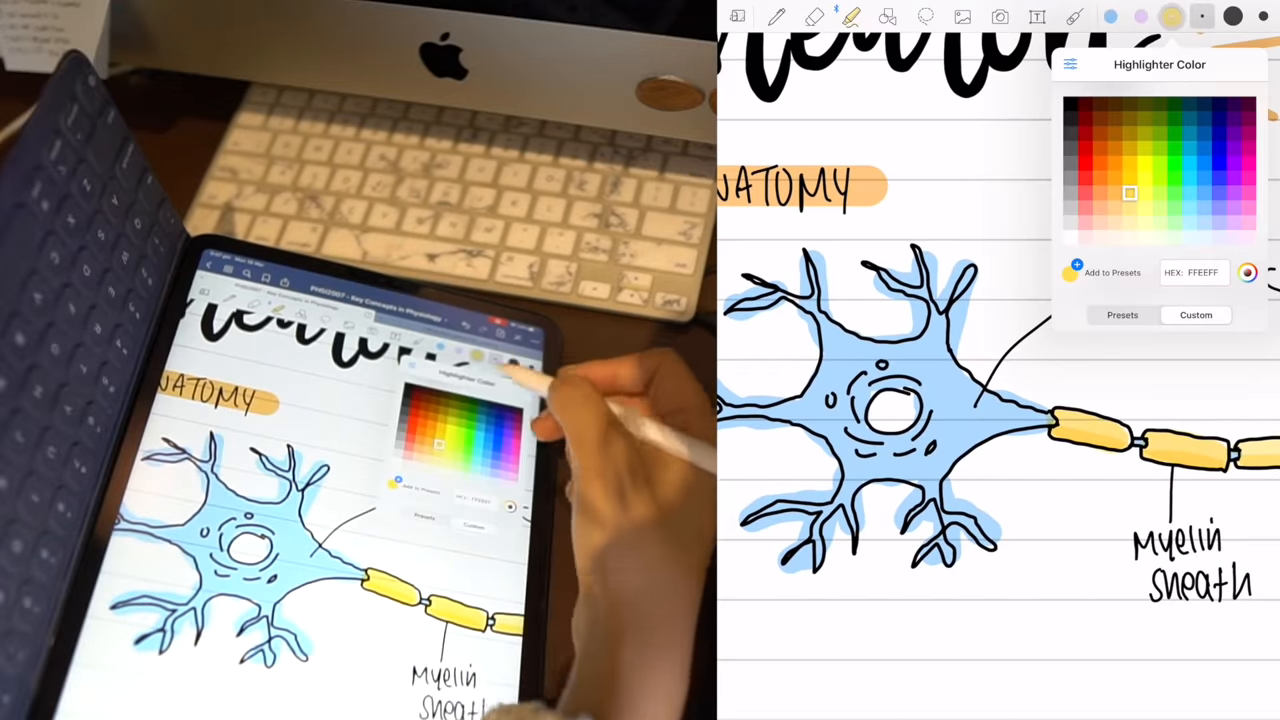
{"action": "left_click", "coordinate": [1220, 192]}
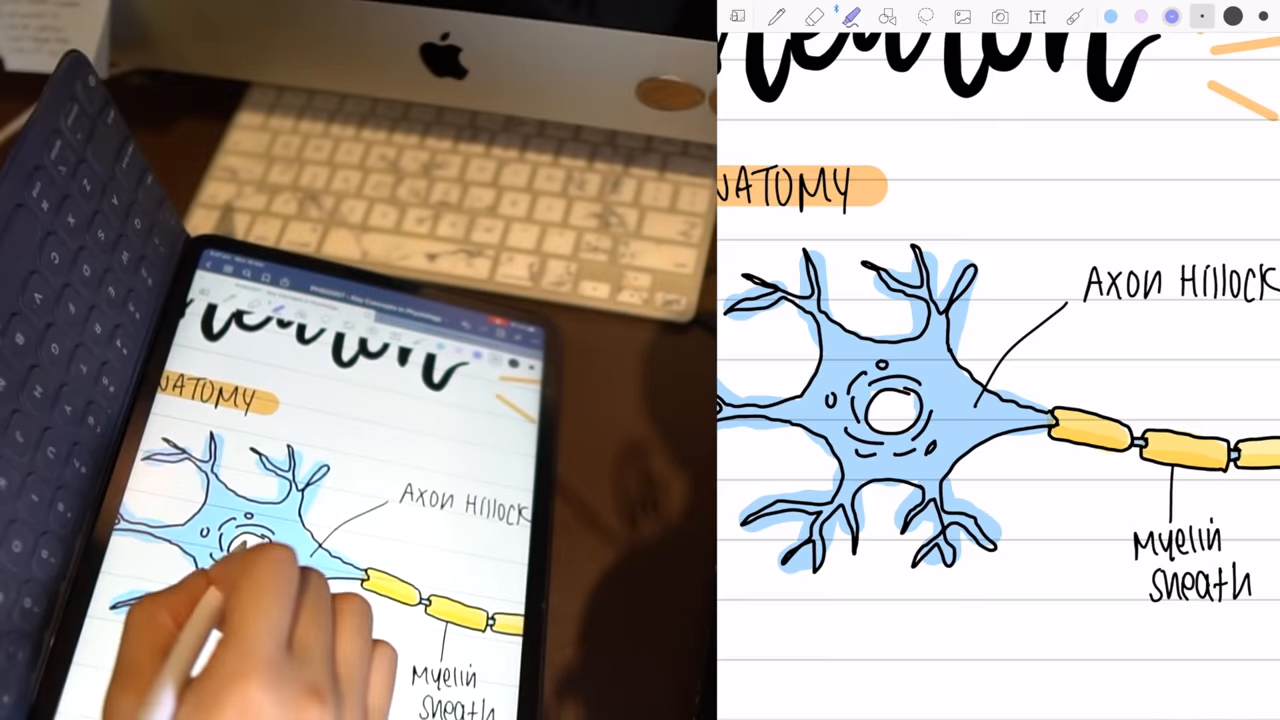
{"action": "left_click", "coordinate": [896, 410]}
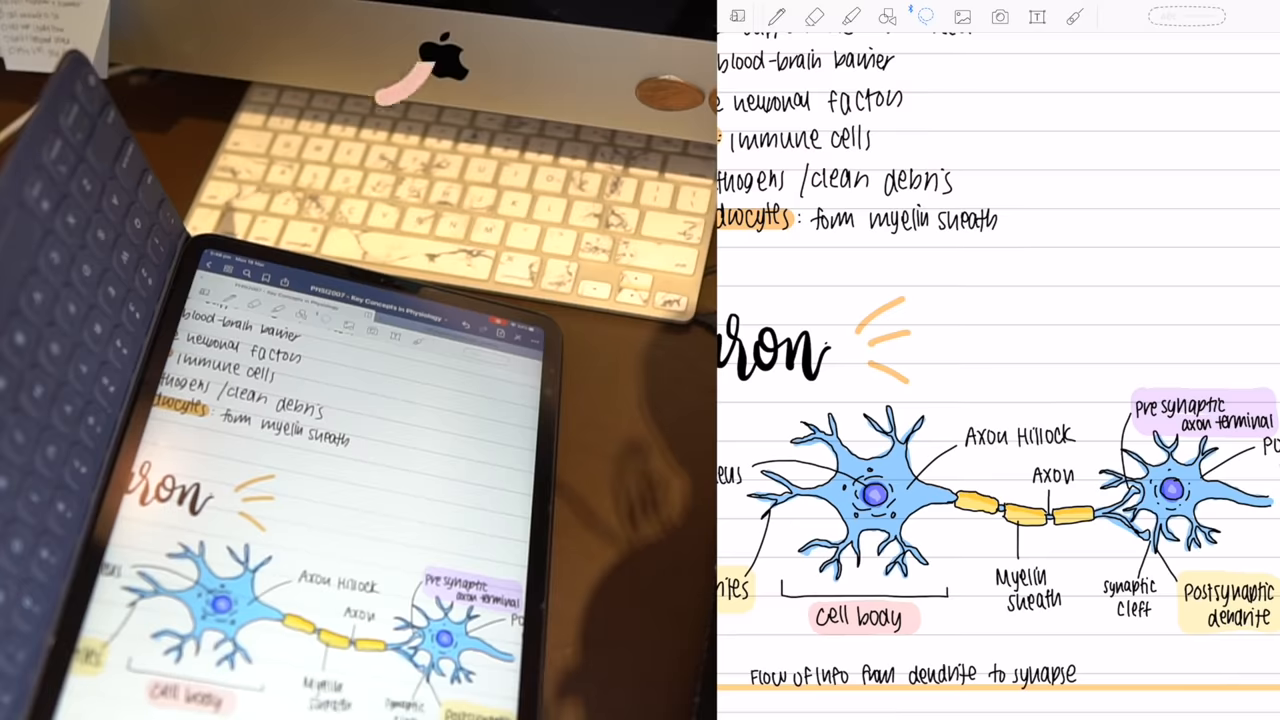
{"action": "left_click", "coordinate": [852, 16]}
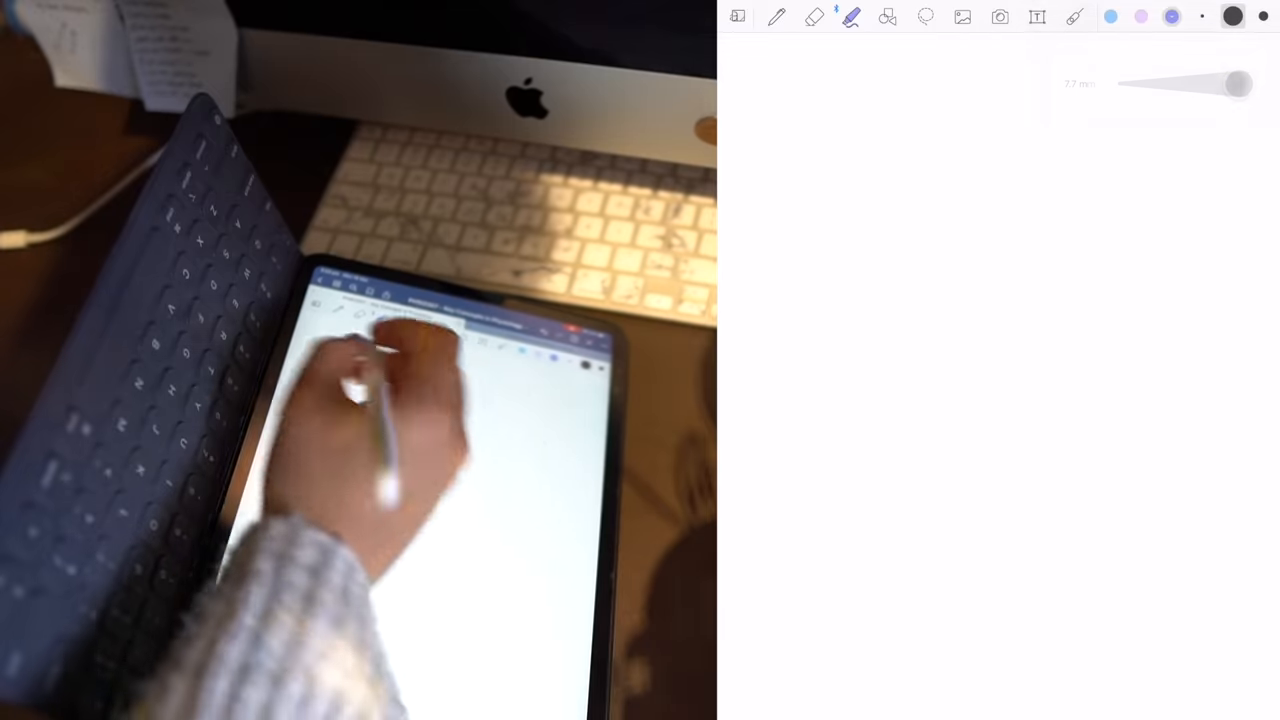
Lay a shaded header strip and write Advantages and Disadvantages across it.
{"action": "left_click_drag", "start_coordinate": [790, 116], "coordinate": [1190, 116]}
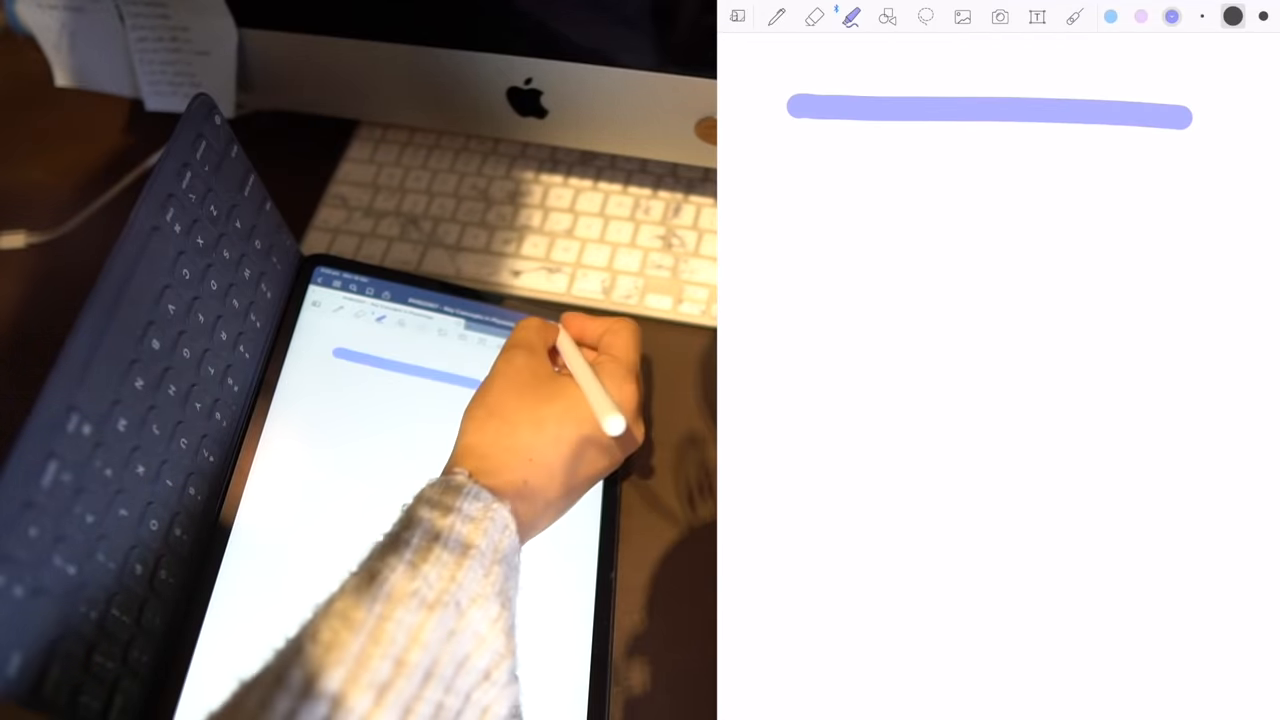
{"action": "left_click", "coordinate": [852, 16]}
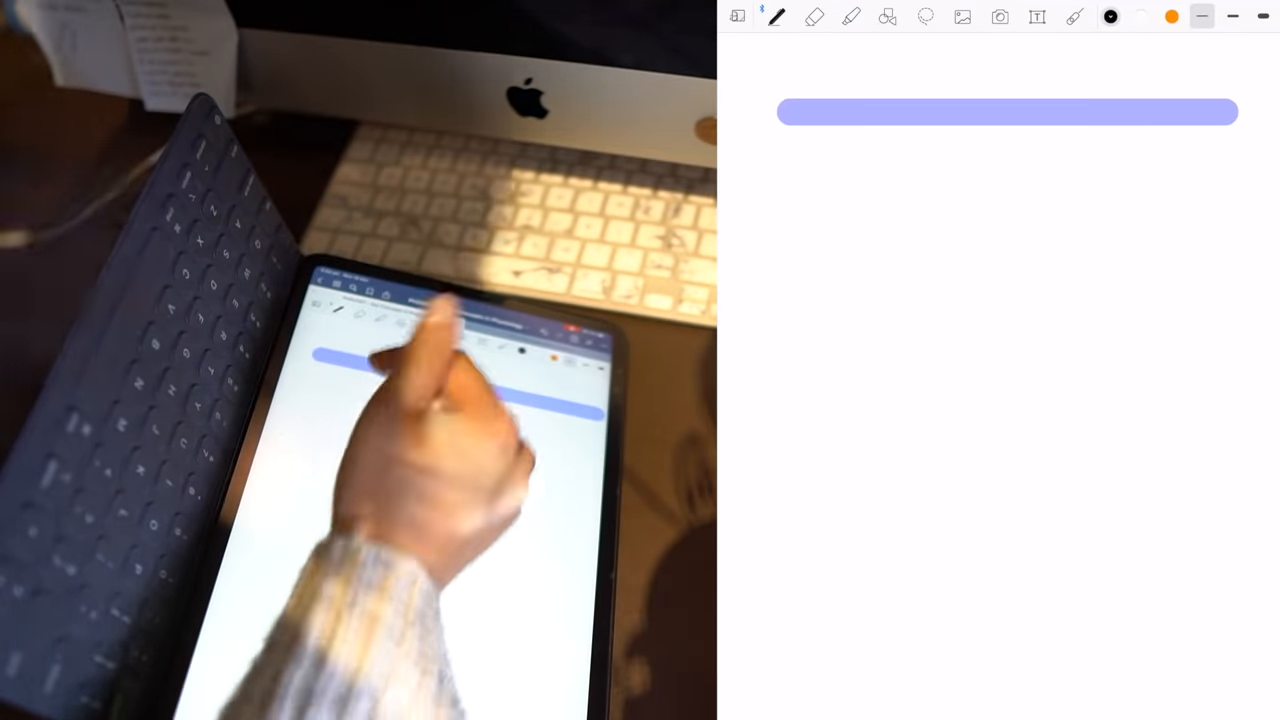
{"action": "type", "text": "Advan"}
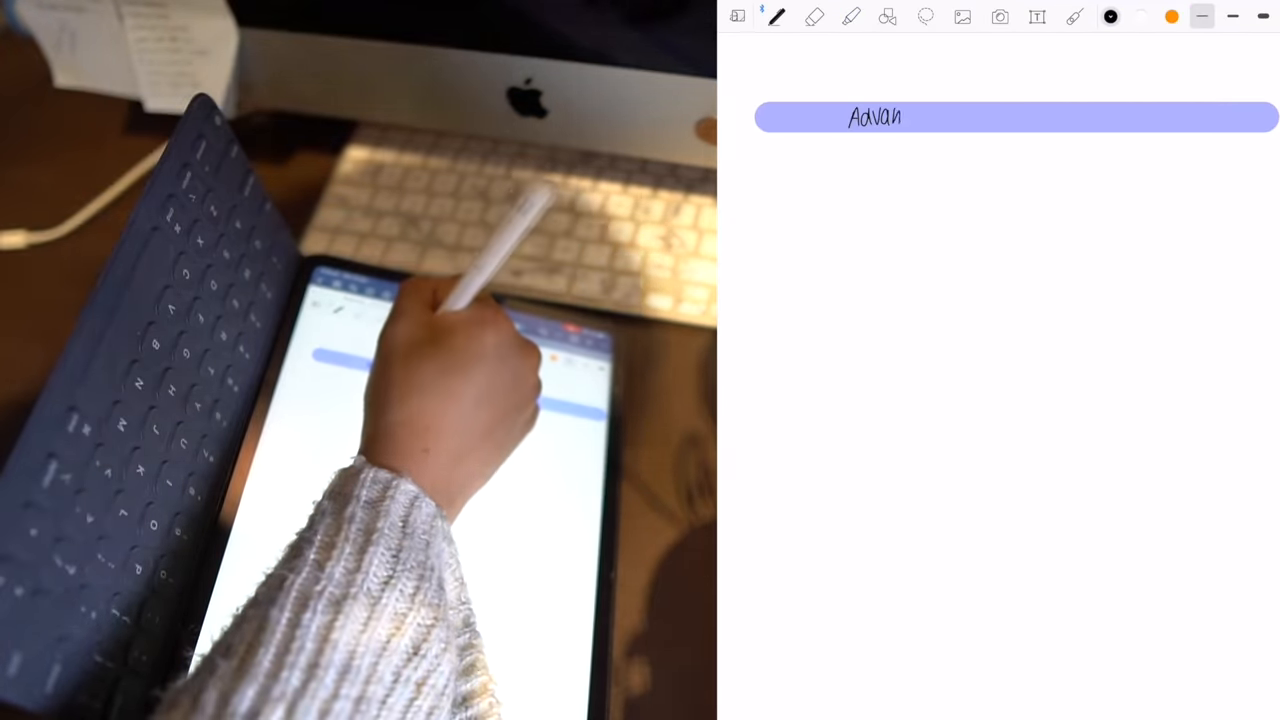
{"action": "type", "text": "tages"}
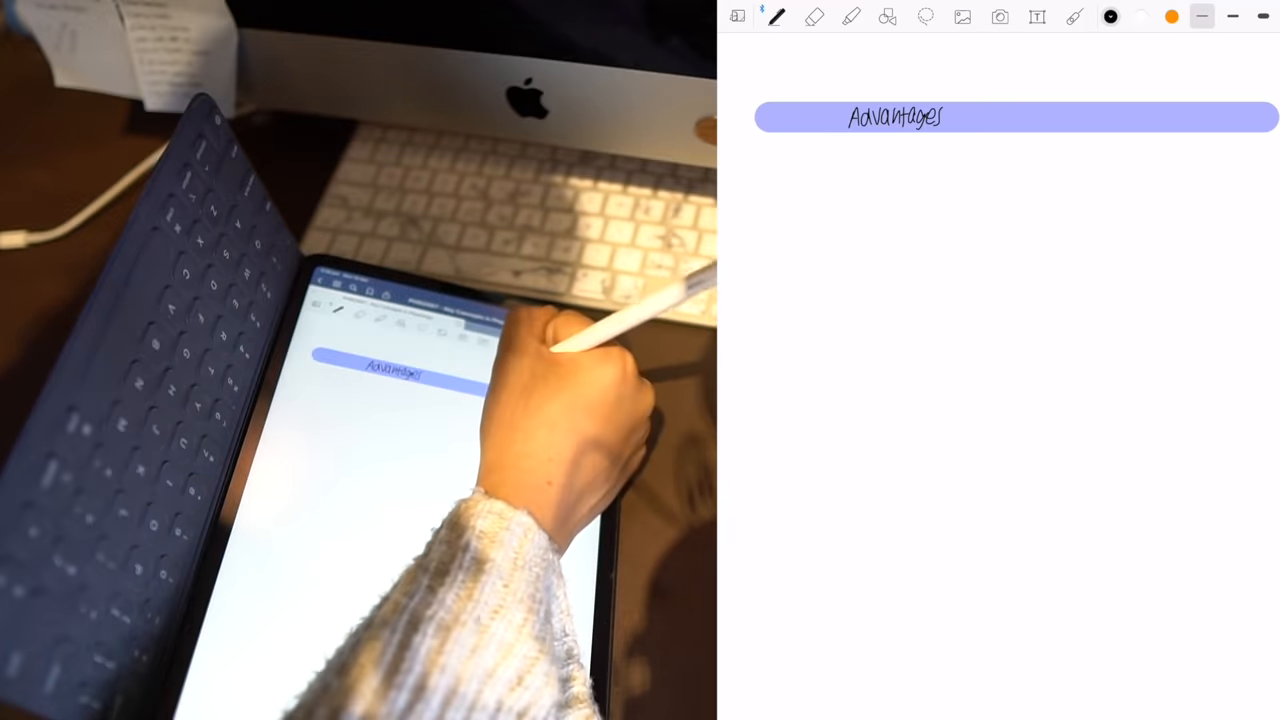
{"action": "type", "text": "Disao"}
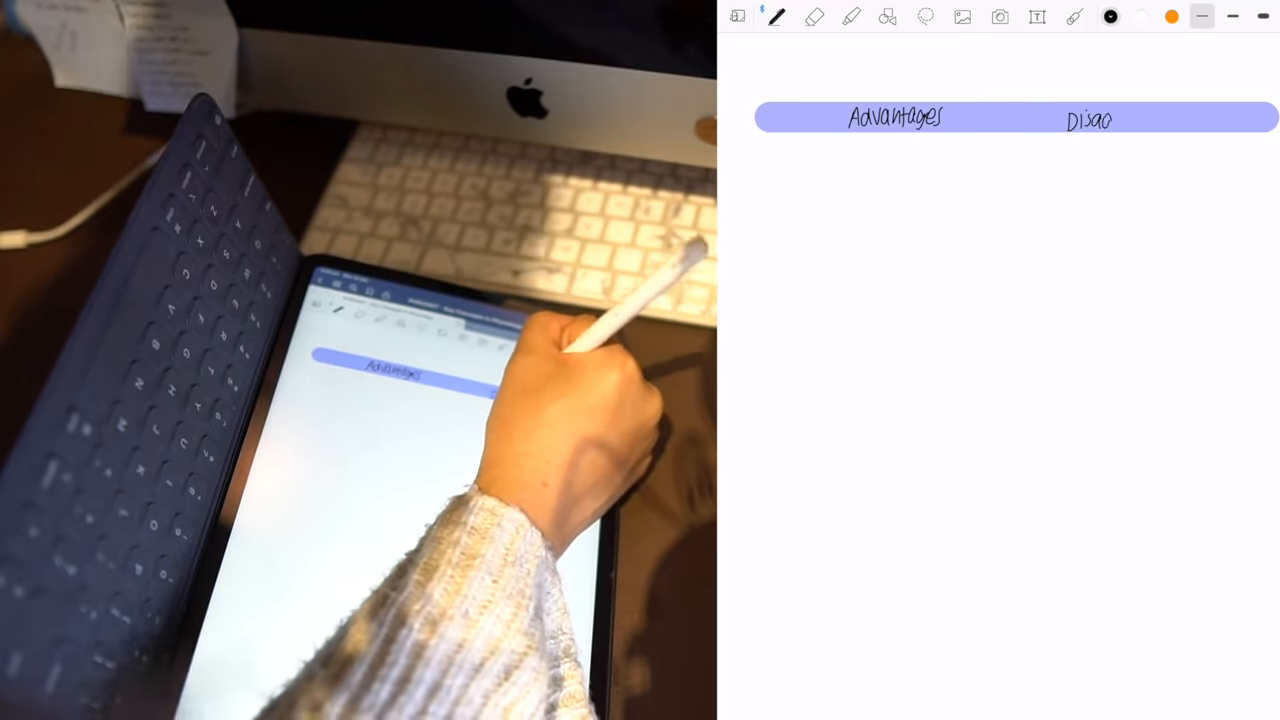
{"action": "type", "text": "Disadvanta"}
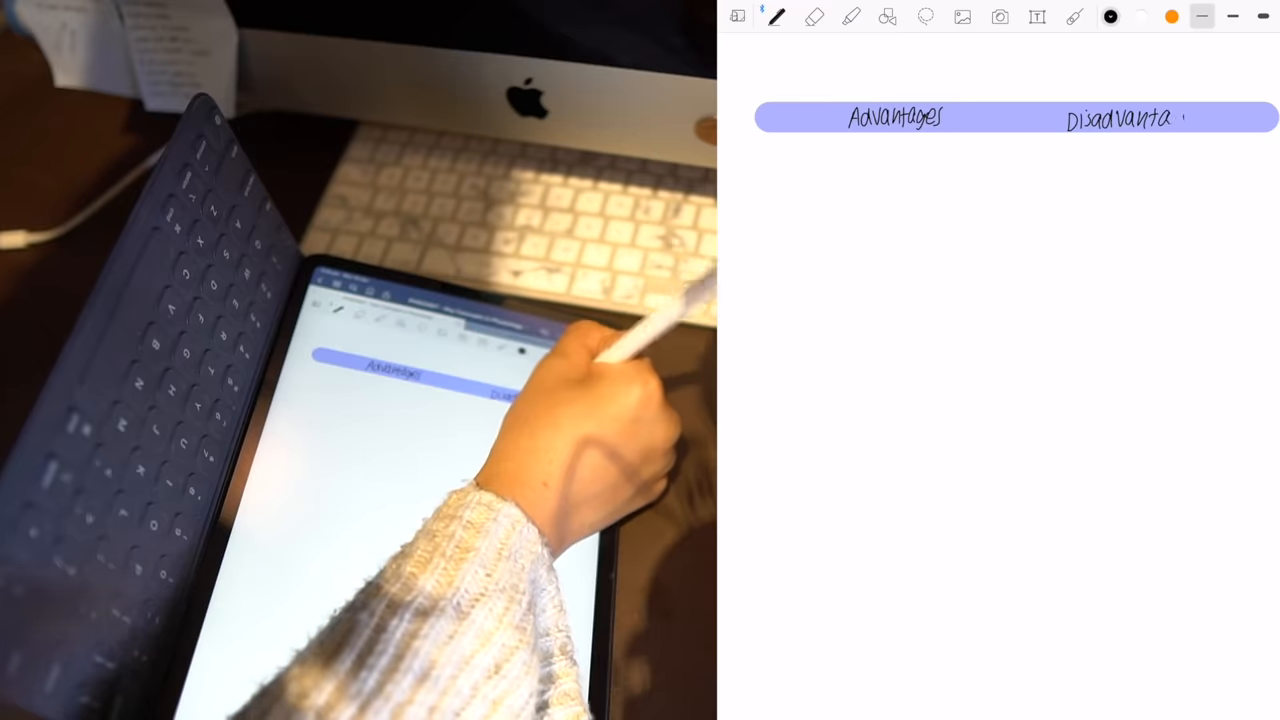
Write Point 1 and Point 2 bullets under each heading with a divider line between columns.
{"action": "type", "text": "Poli"}
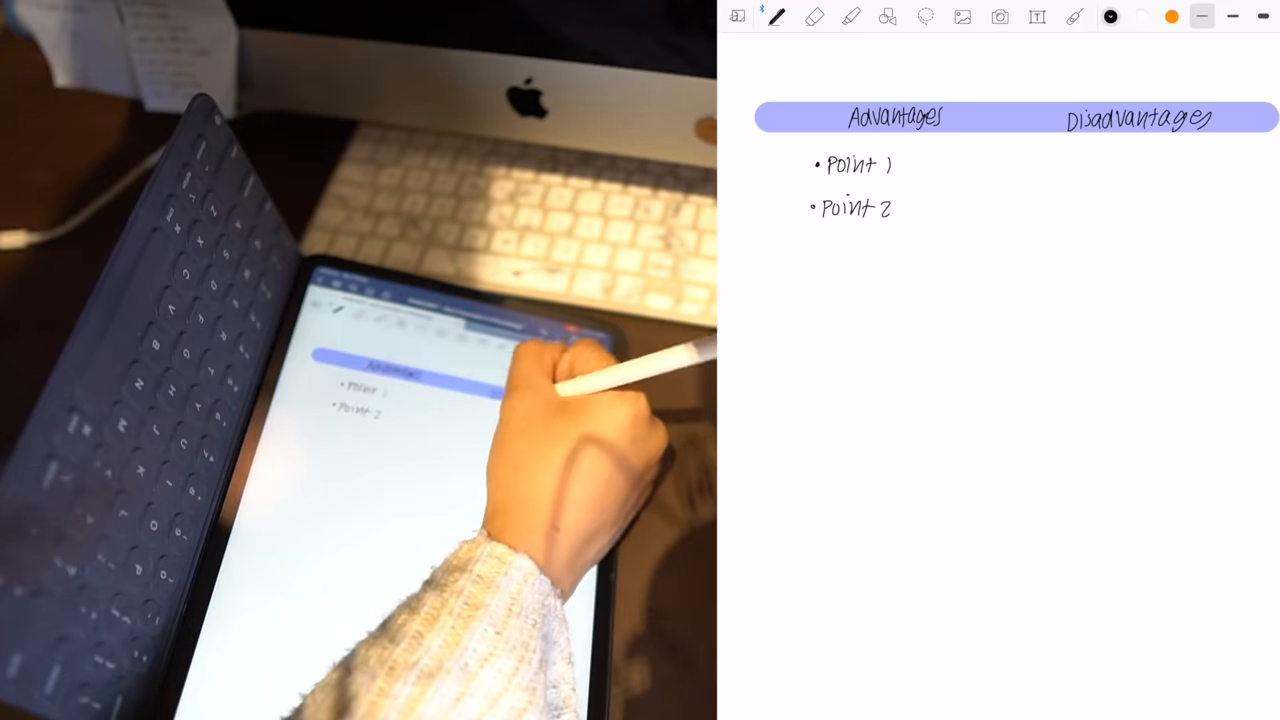
{"action": "type", "text": "Poir"}
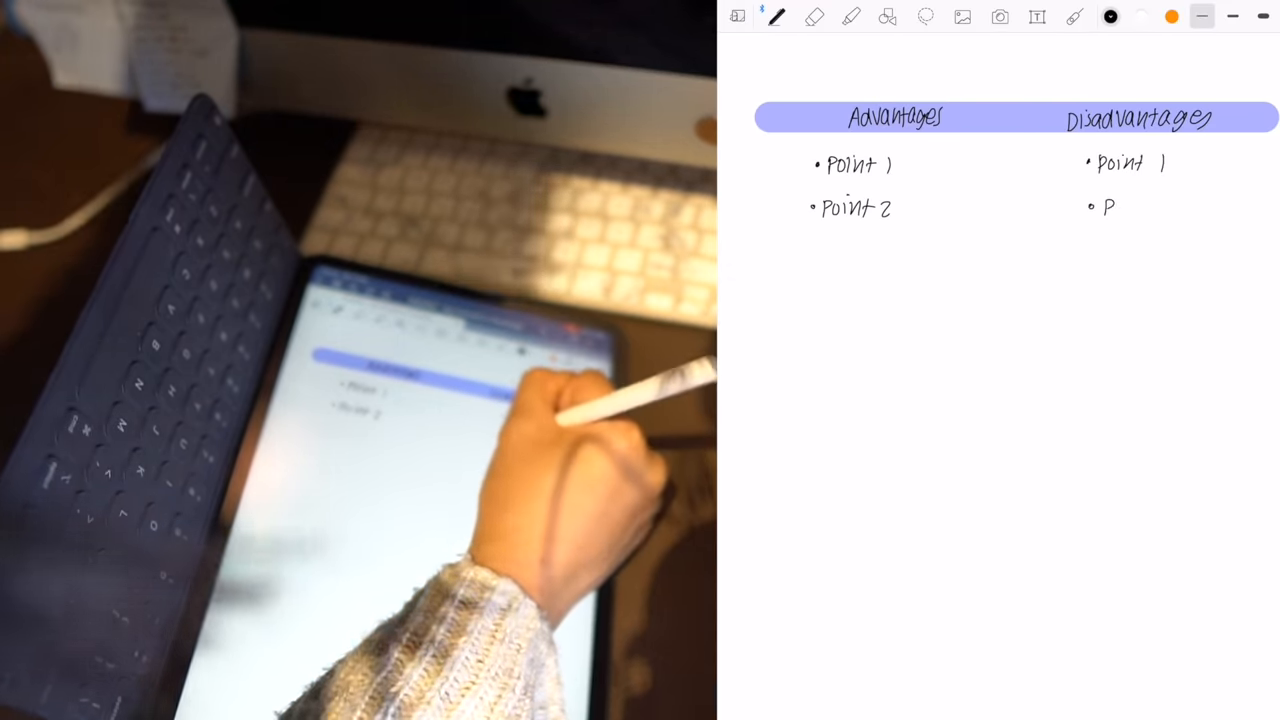
{"action": "type", "text": "Point 2"}
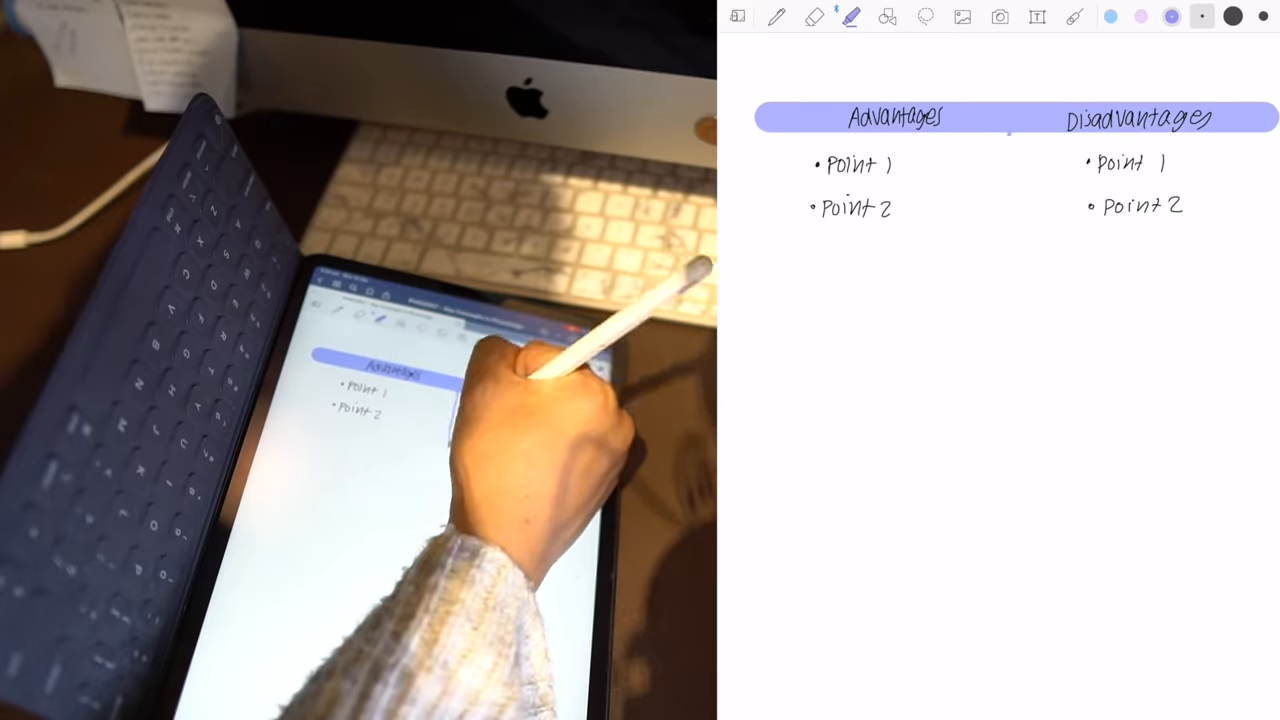
{"action": "left_click_drag", "start_coordinate": [1008, 140], "coordinate": [1008, 250]}
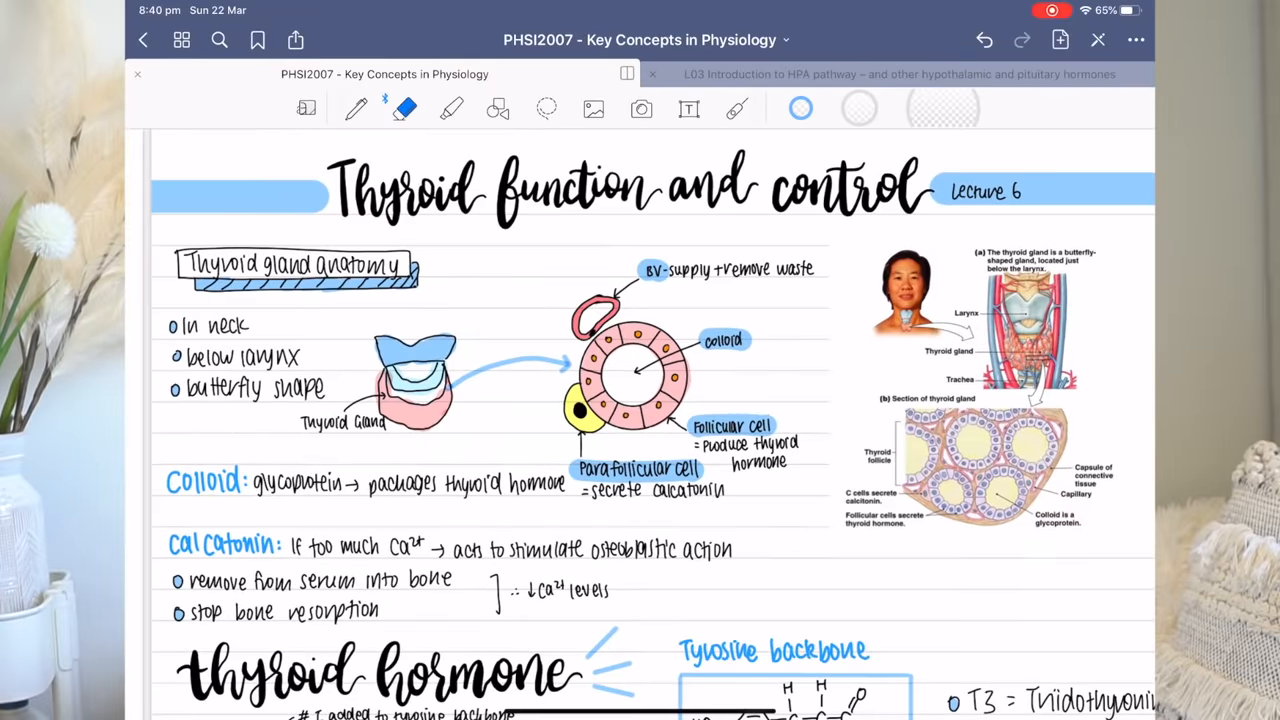
Browse the Change Template chooser filtered to A4, All Paper colours, close it and reopen it.
{"action": "left_click", "coordinate": [306, 108]}
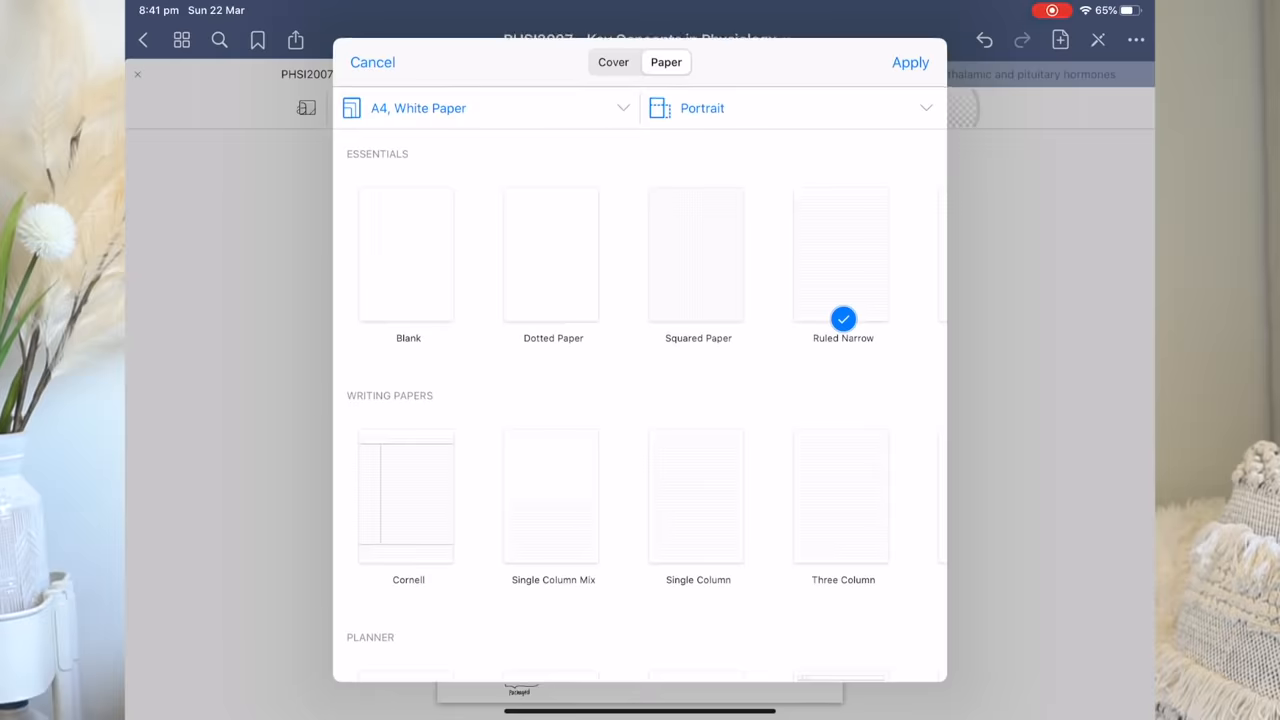
{"action": "left_click", "coordinate": [372, 62]}
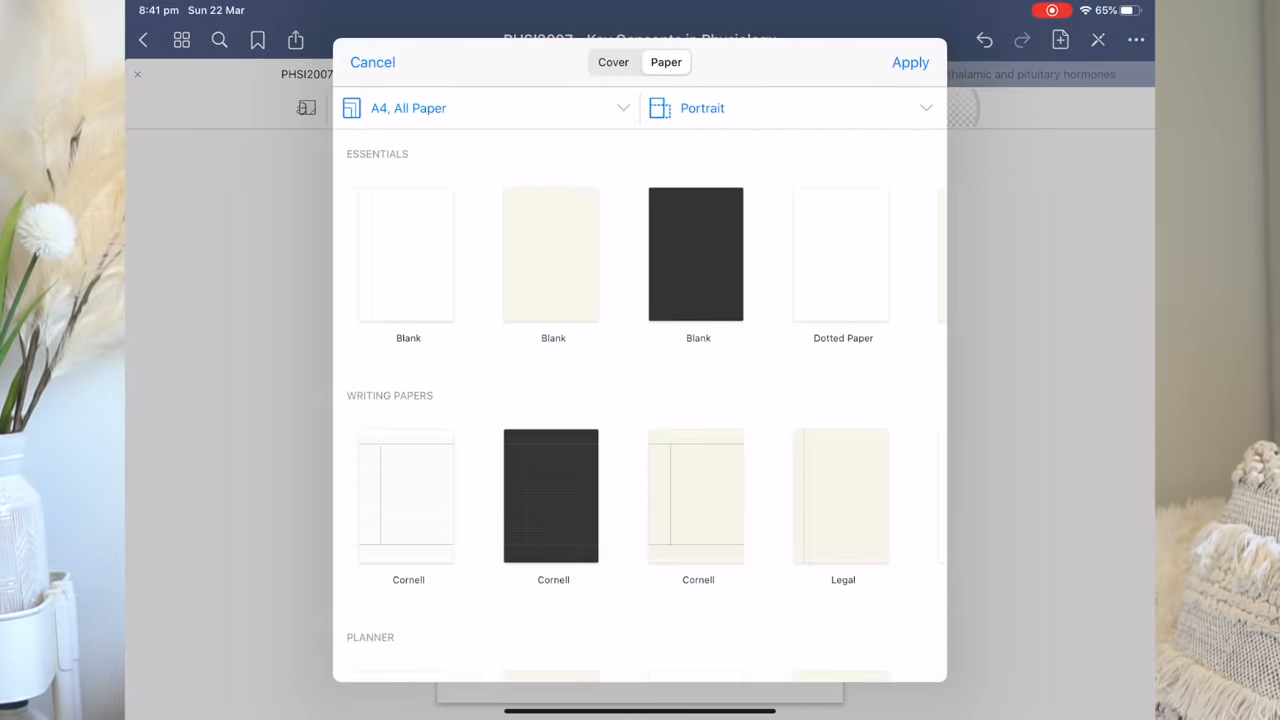
{"action": "left_click", "coordinate": [372, 62]}
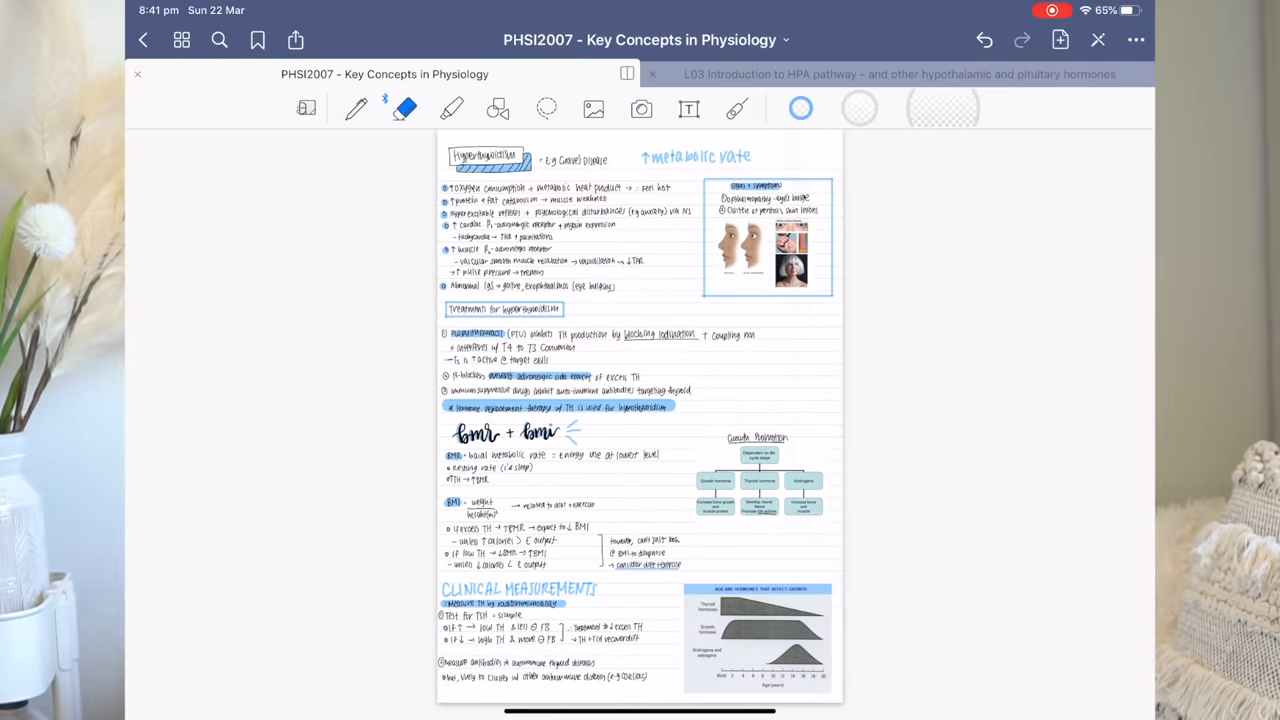
{"action": "left_click", "coordinate": [306, 108]}
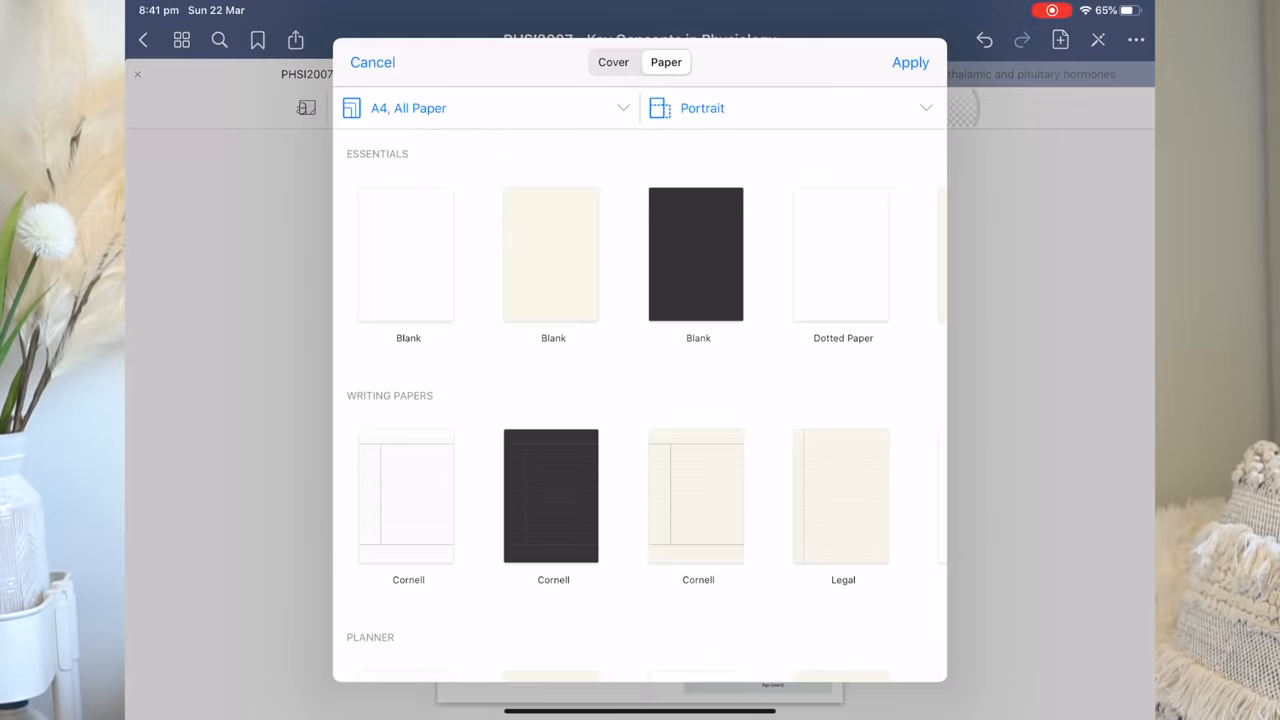
{"action": "left_click", "coordinate": [372, 62]}
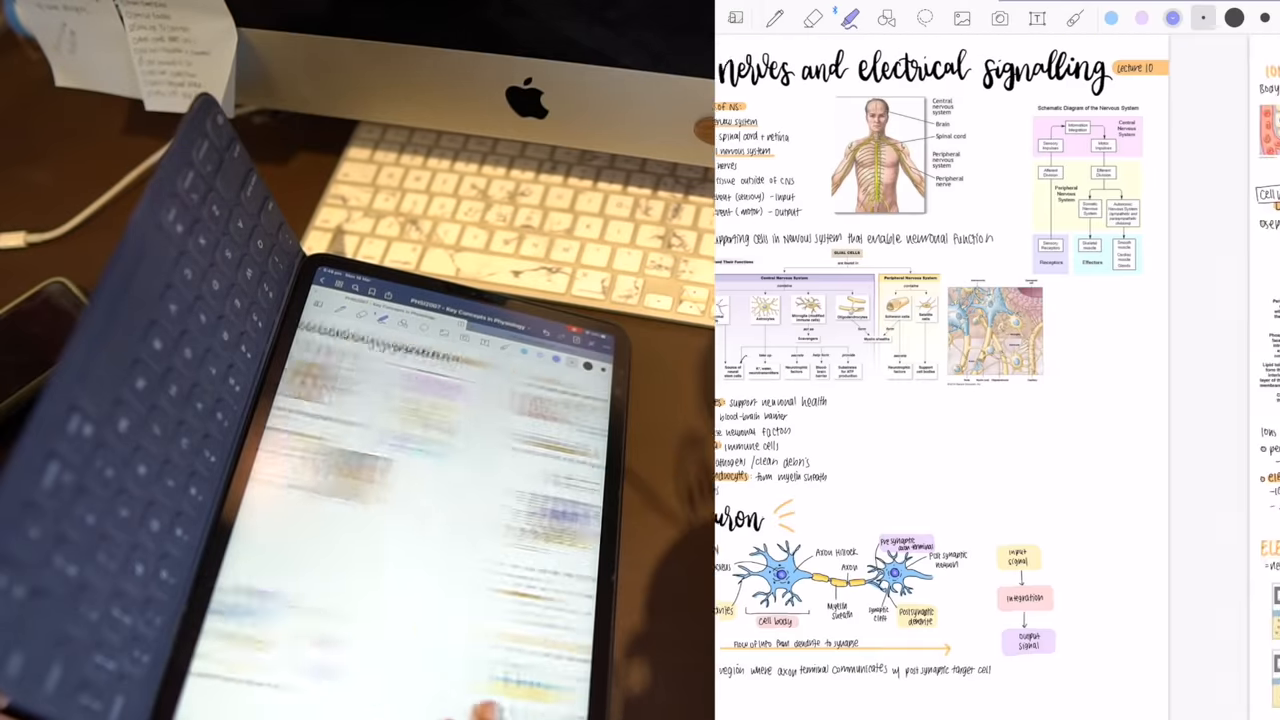
From Documents, enter the PHSI2007 folder and open The Endocrine System lecture PDF.
{"action": "scroll", "scroll_direction": "down", "scroll_amount": 3}
{"action": "type", "text": "PHS"}
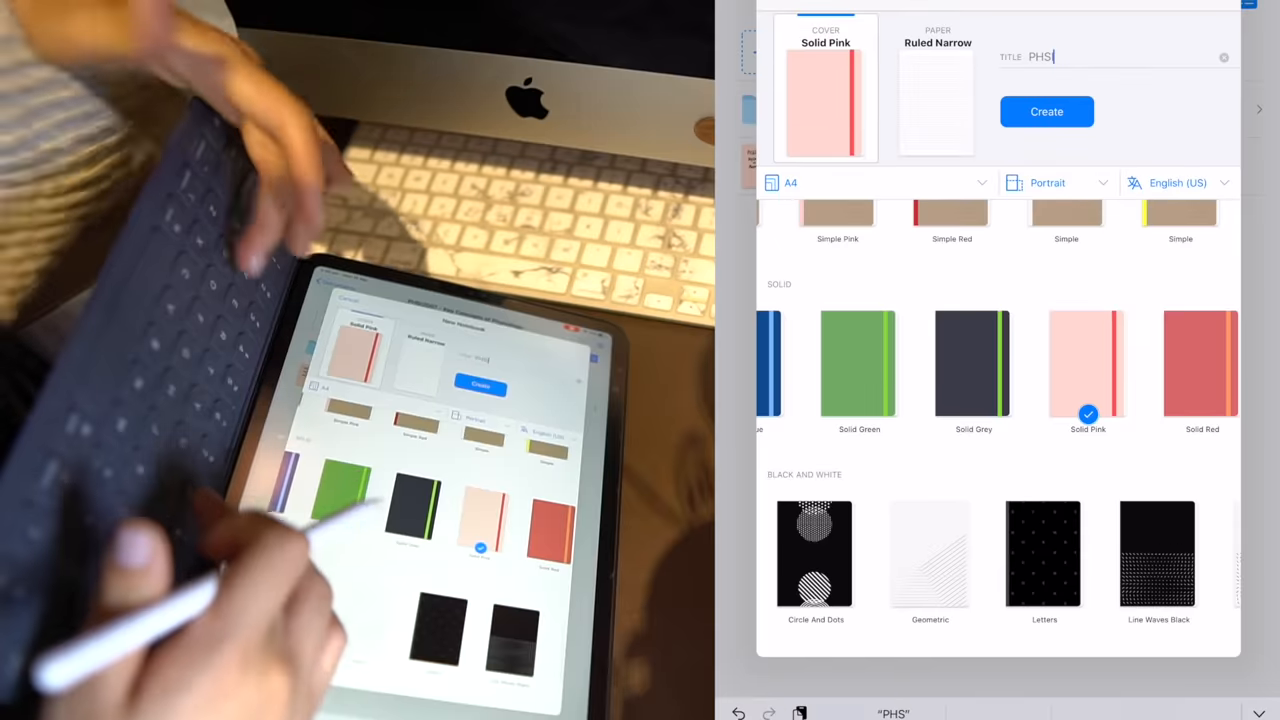
{"action": "left_click", "coordinate": [1046, 112]}
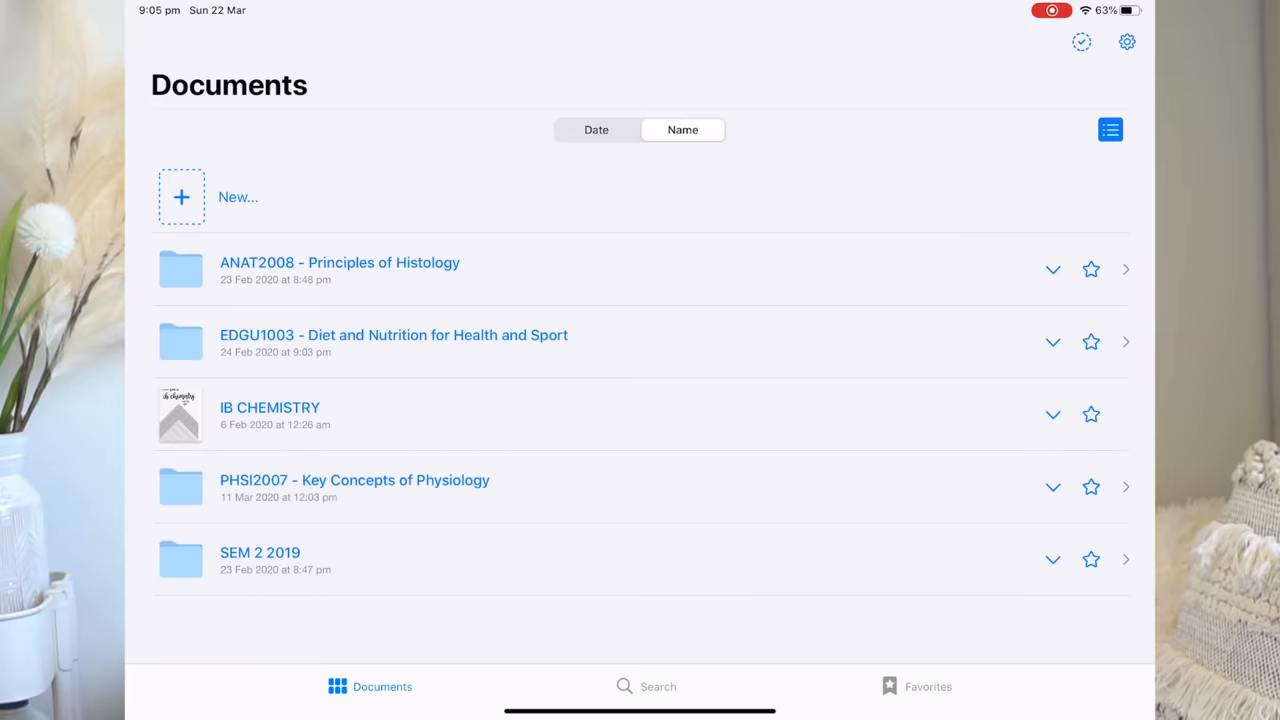
{"action": "left_click", "coordinate": [354, 480]}
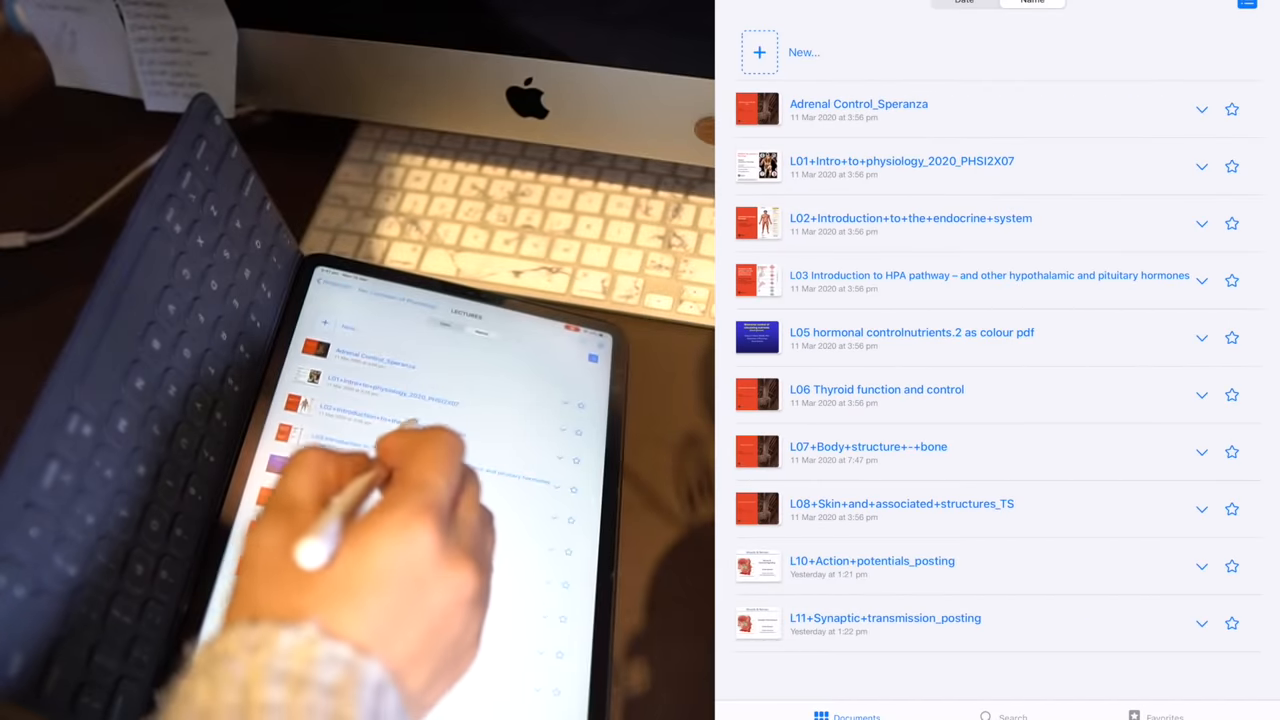
{"action": "left_click", "coordinate": [910, 218]}
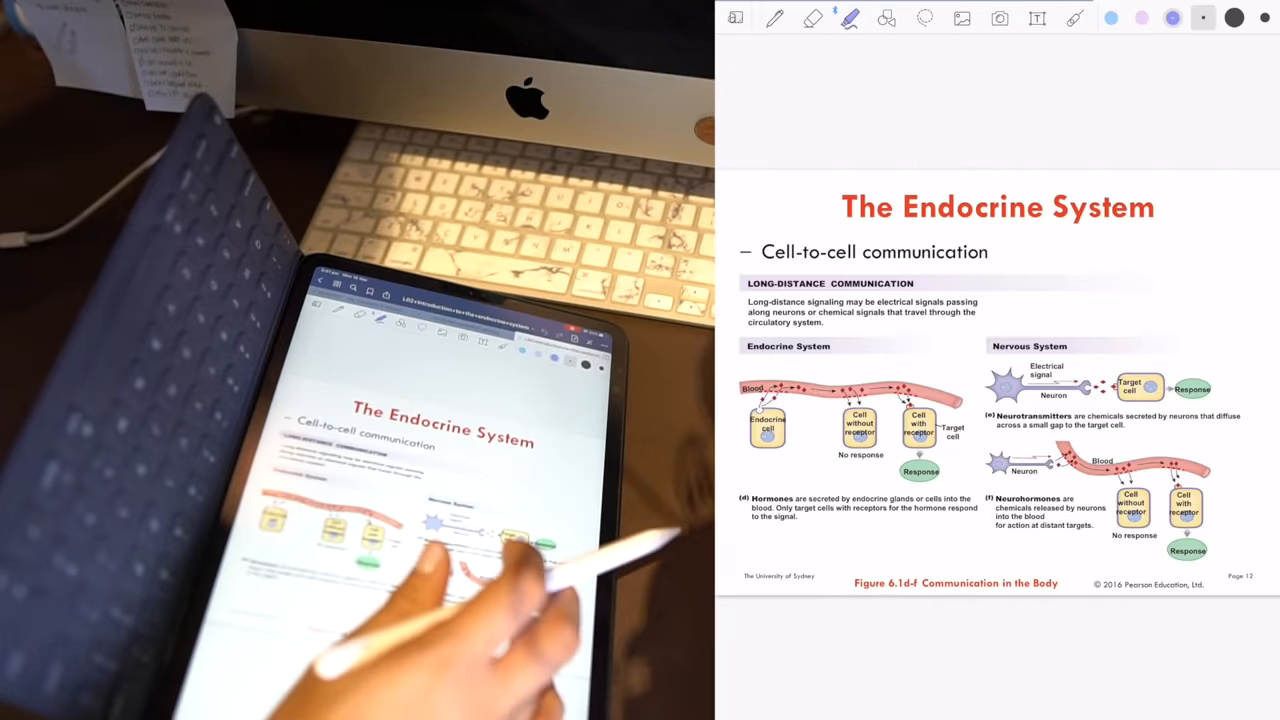